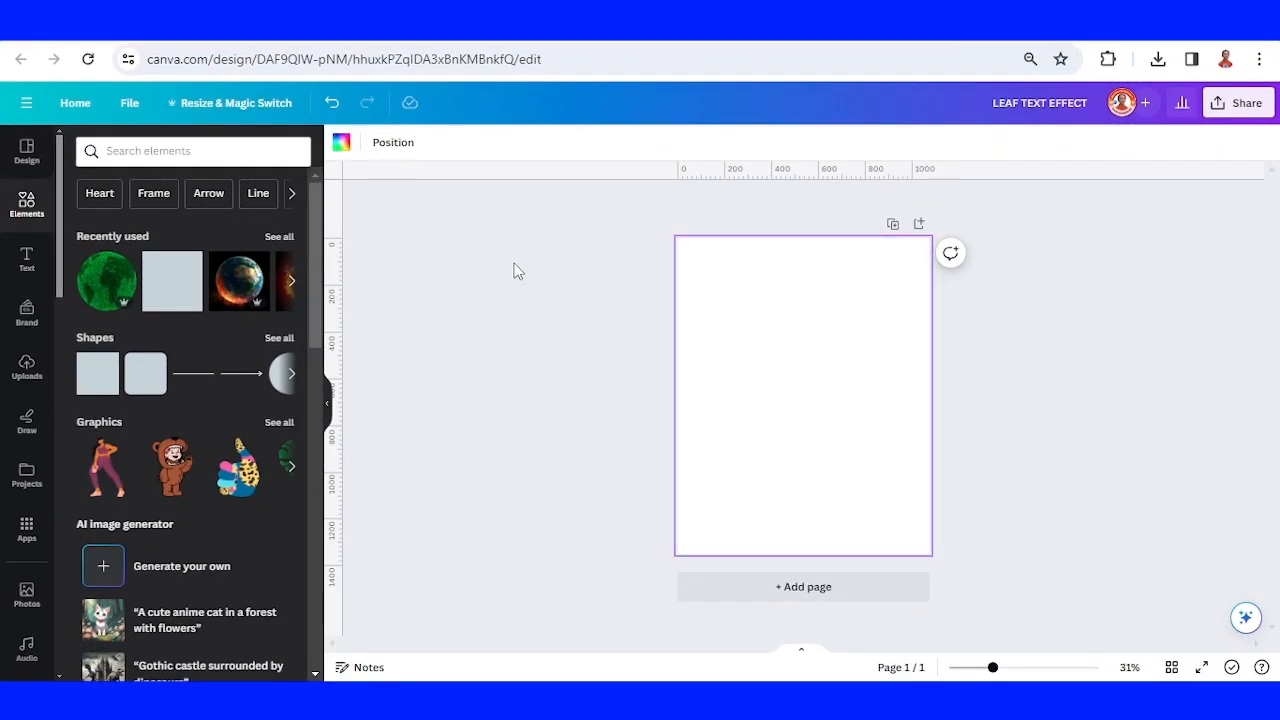
Fill the blank page's background with the default yellow colour.
click(342, 142)
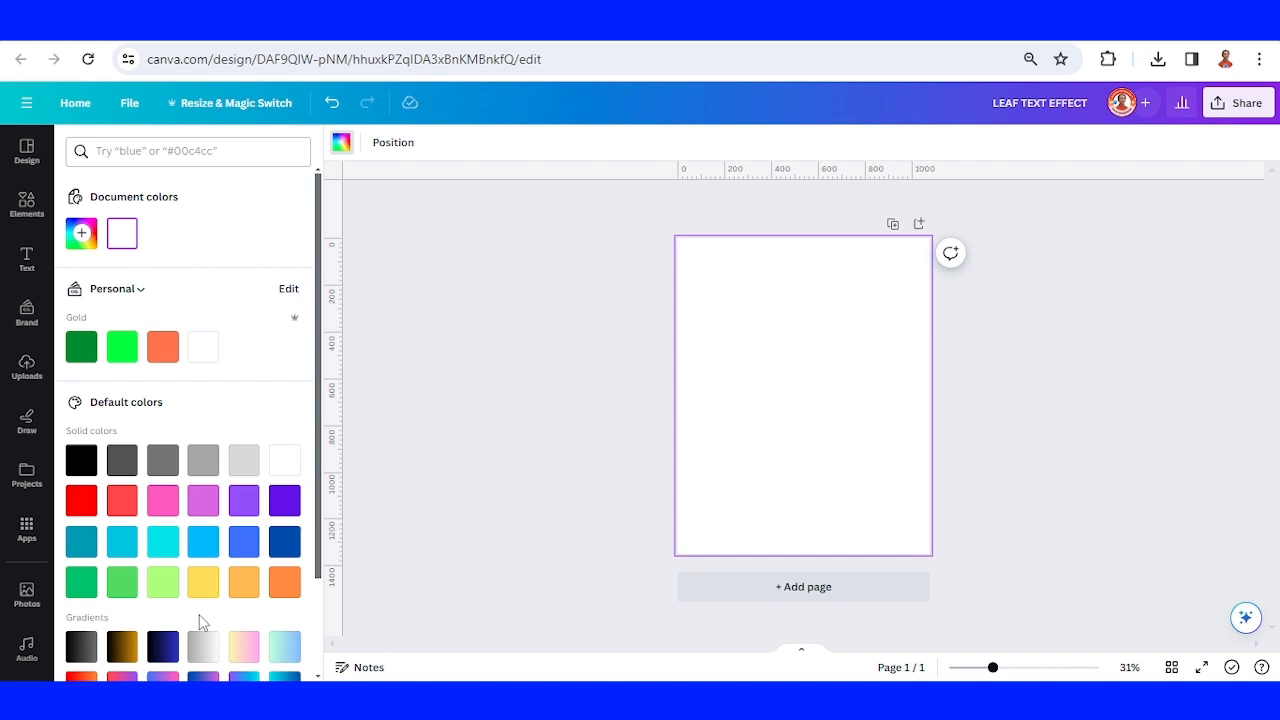
click(203, 581)
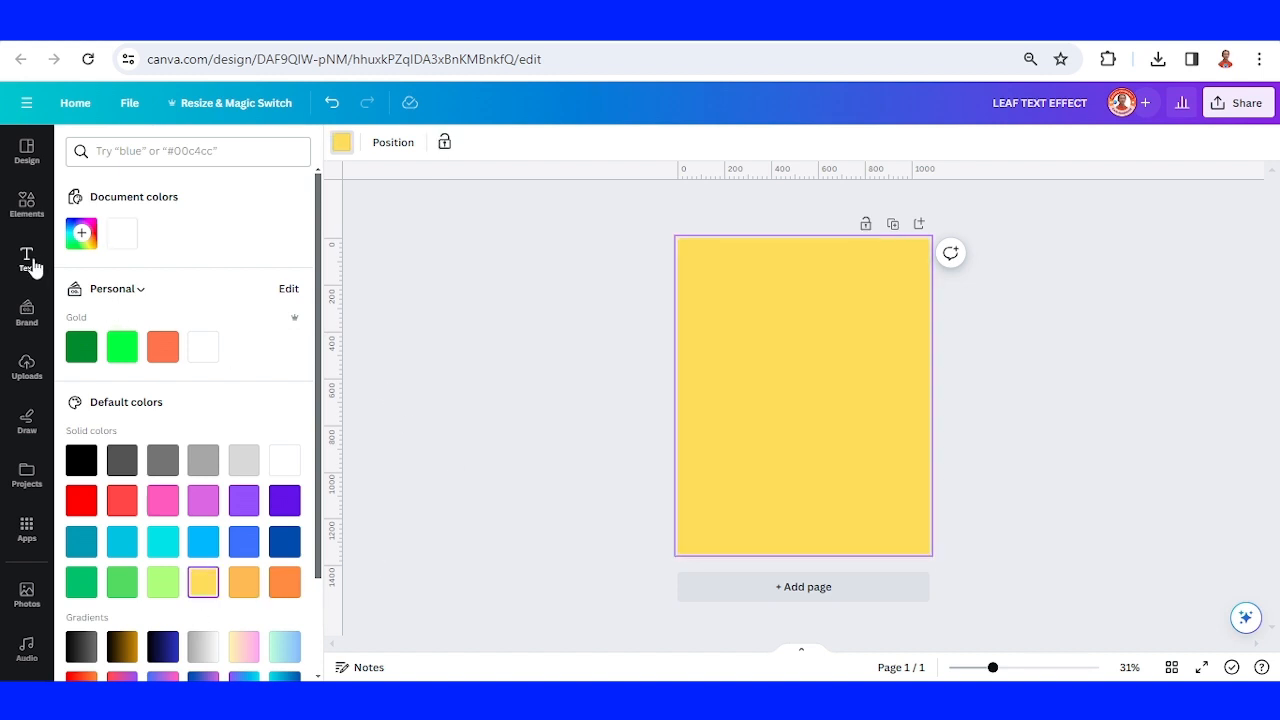
click(27, 258)
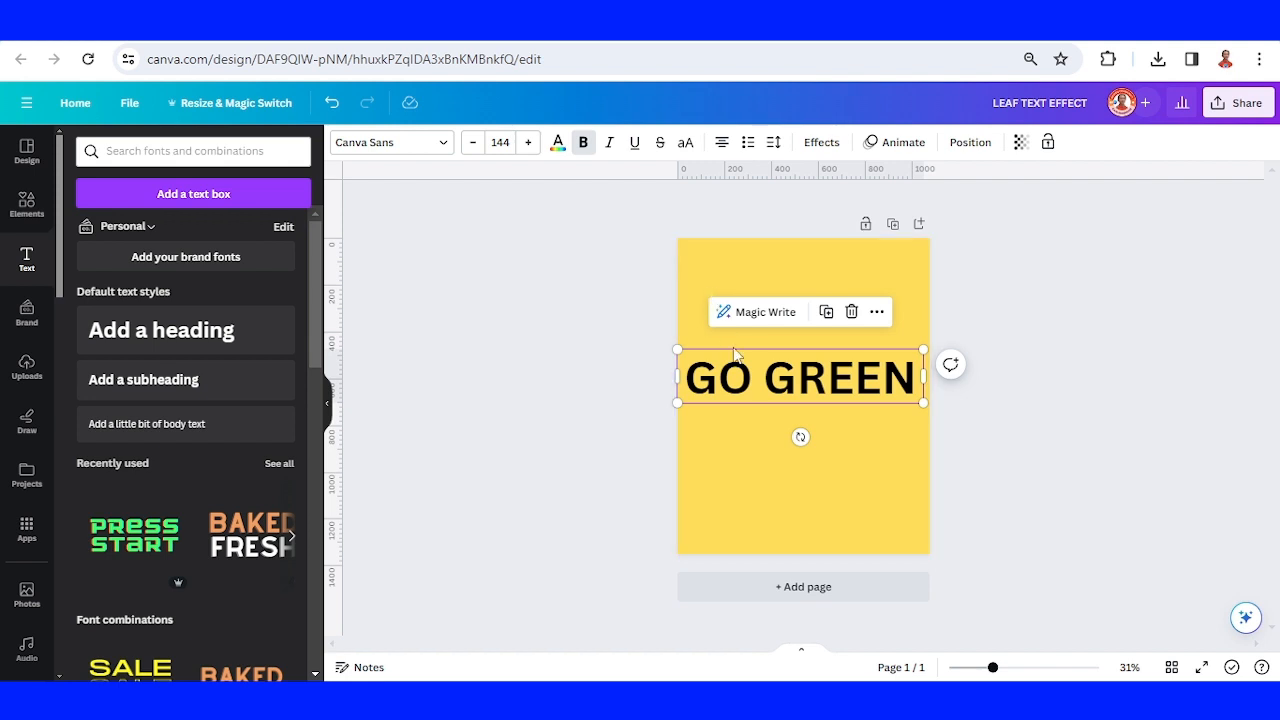
Recolour the GO GREEN heading's letters from black to the green swatch.
click(557, 142)
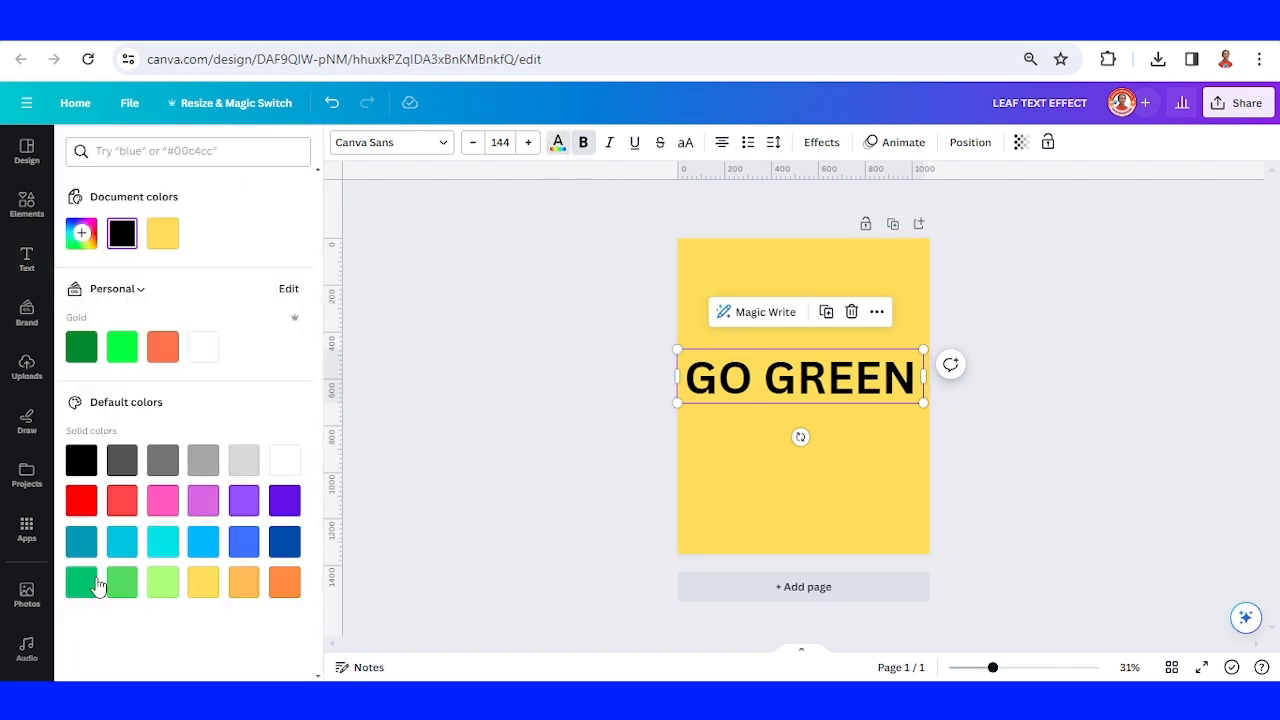
click(81, 581)
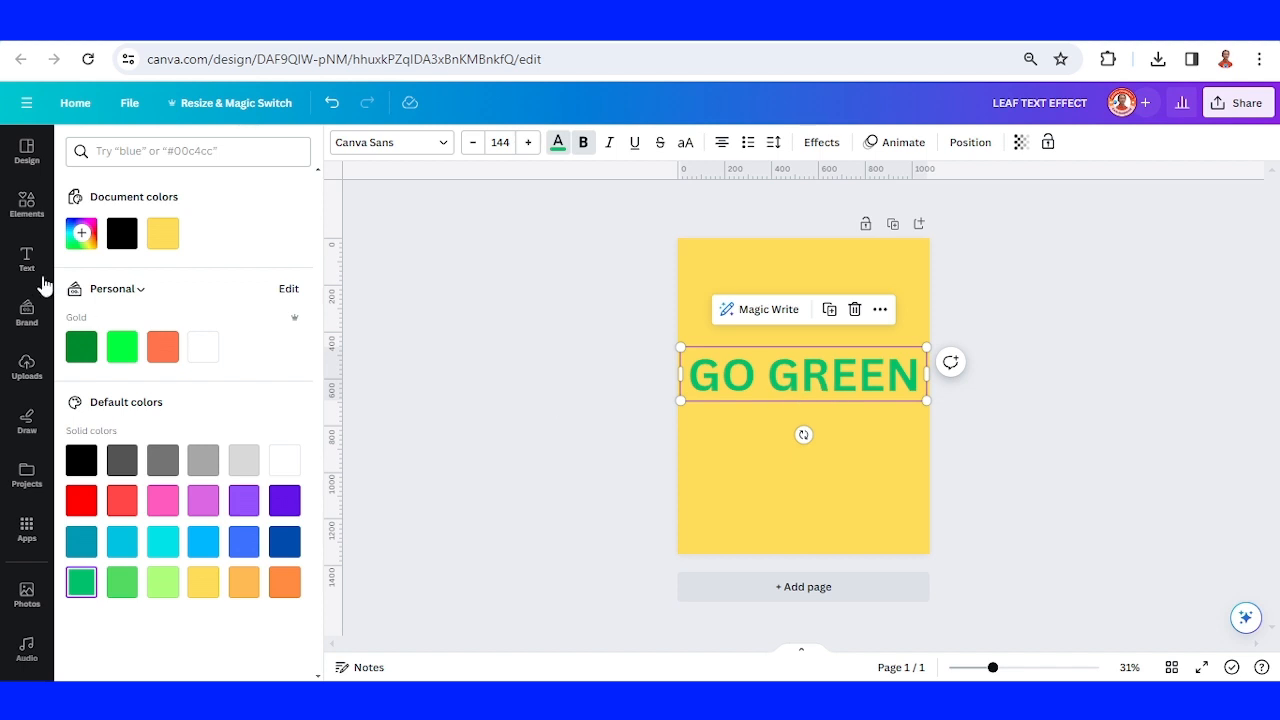
click(26, 200)
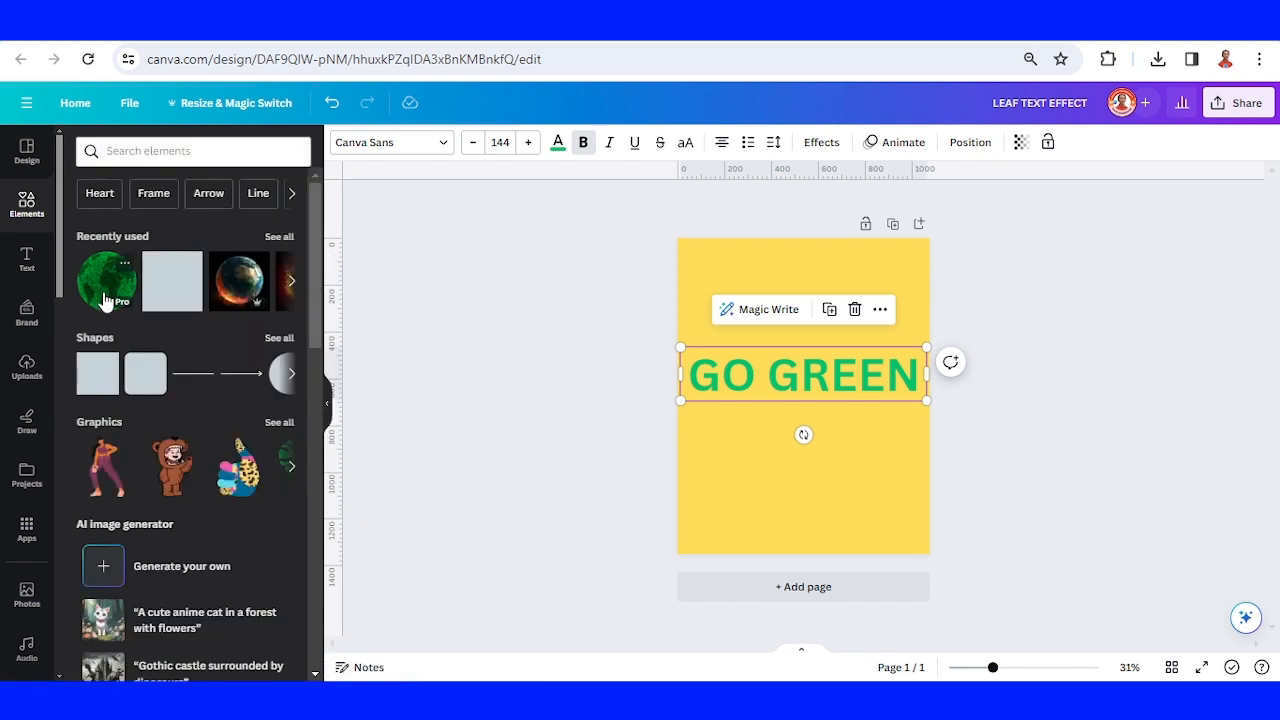
Add the grassy globe and curve the GO GREEN heading with Curve set to 82.
click(106, 280)
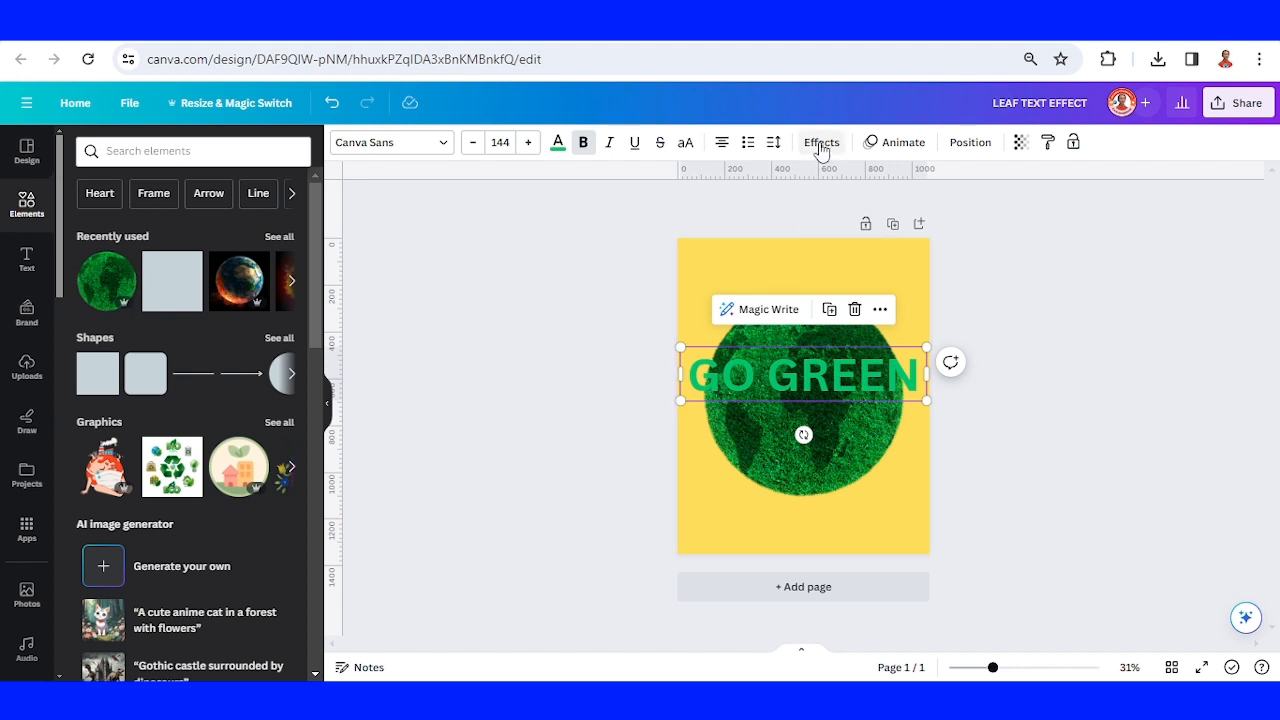
click(821, 141)
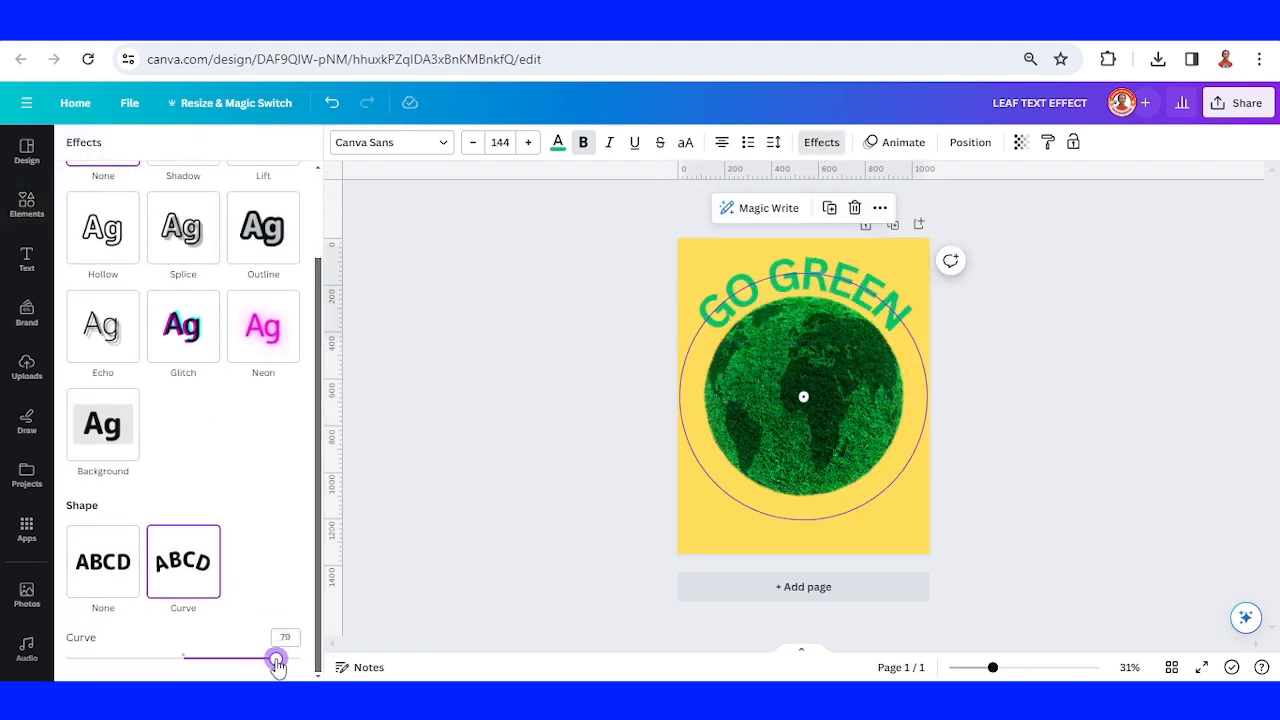
drag(262, 655, 278, 658)
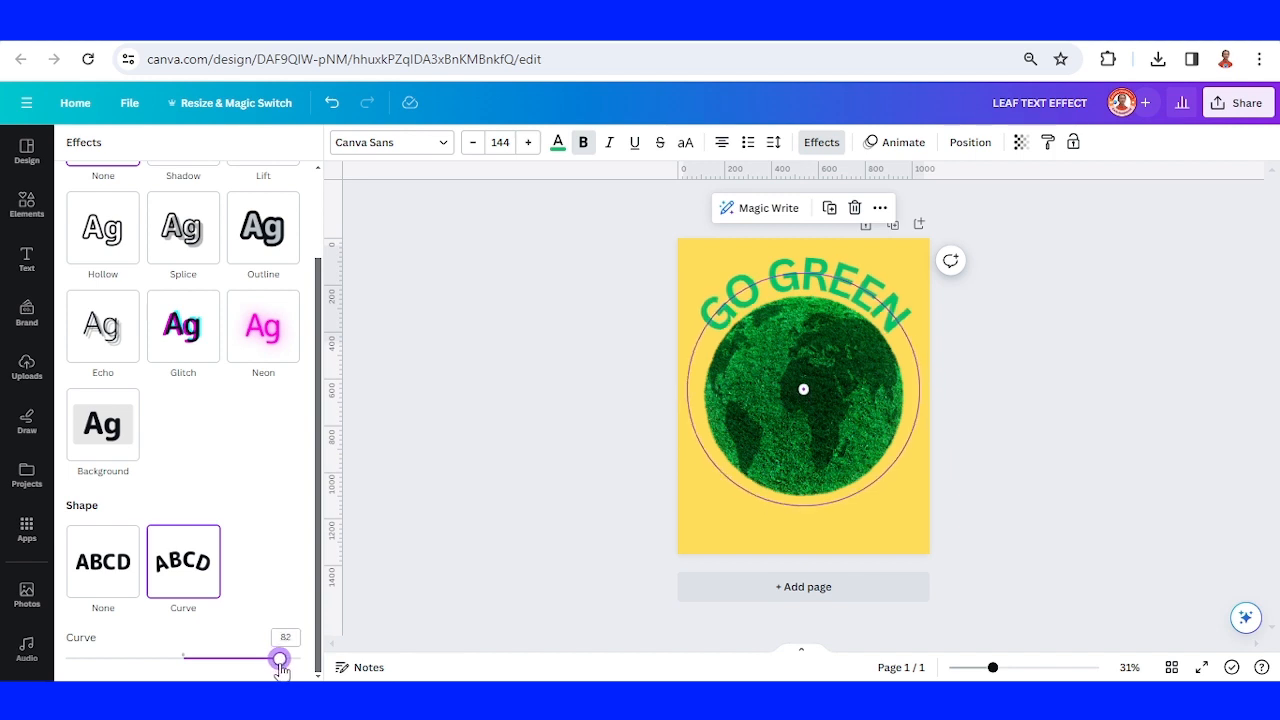
drag(285, 658, 277, 658)
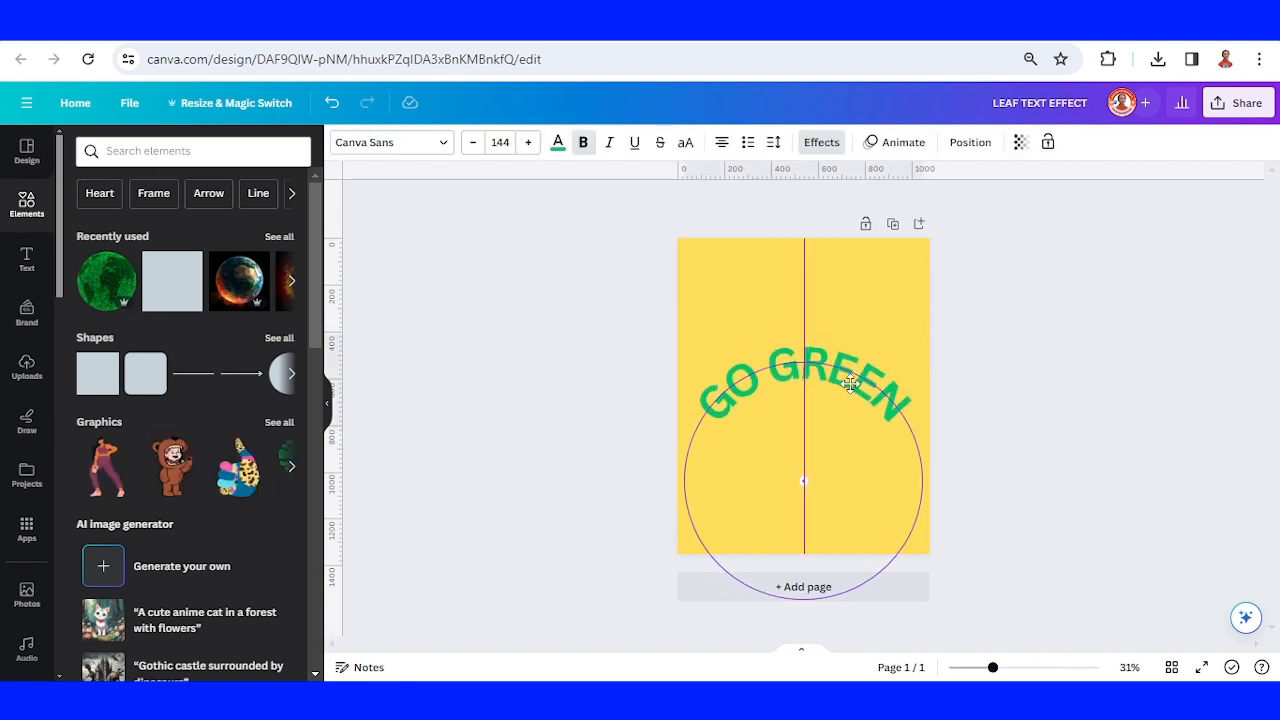
Search Elements for LEAF SKELETON and add a leaf graphic from Graphics.
click(193, 151)
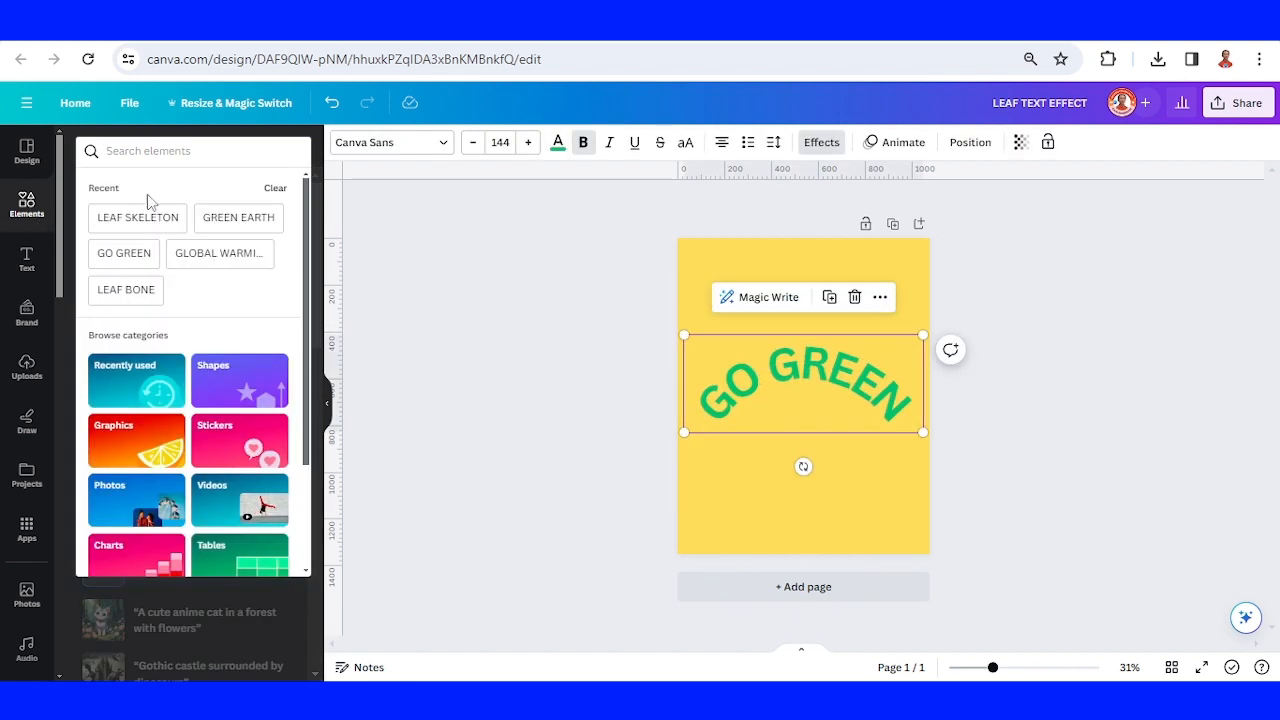
click(137, 217)
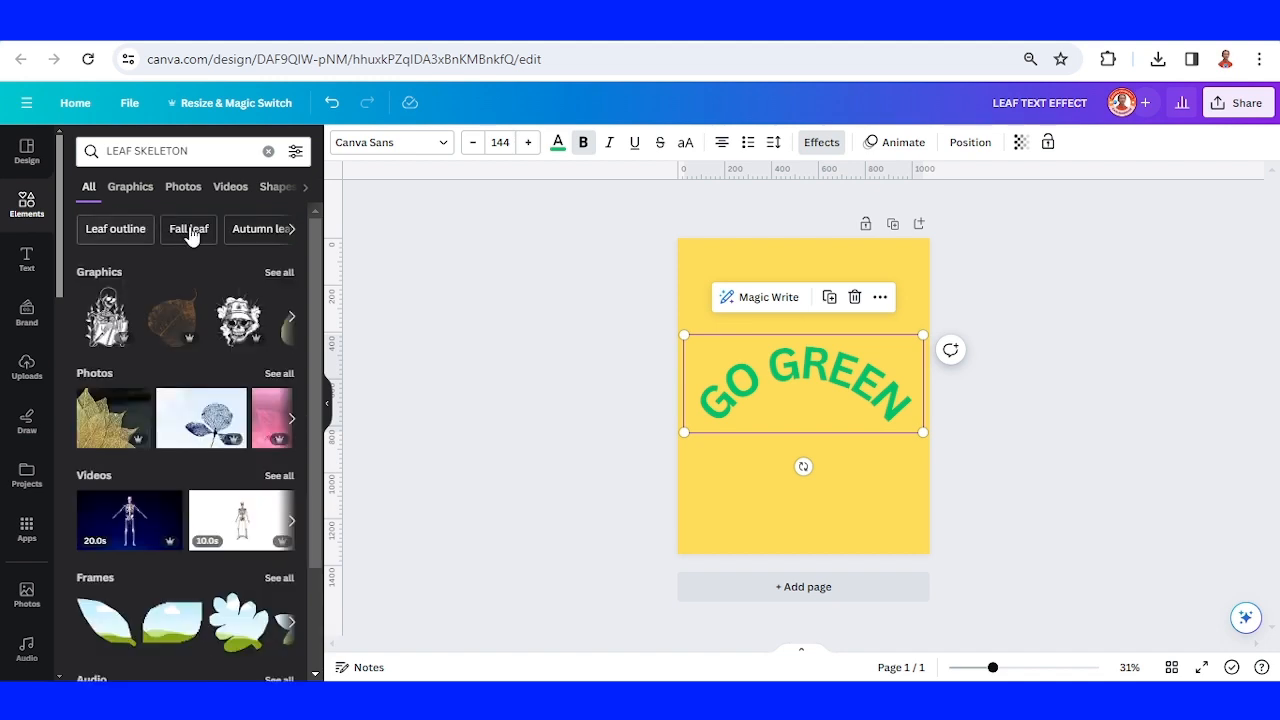
click(130, 187)
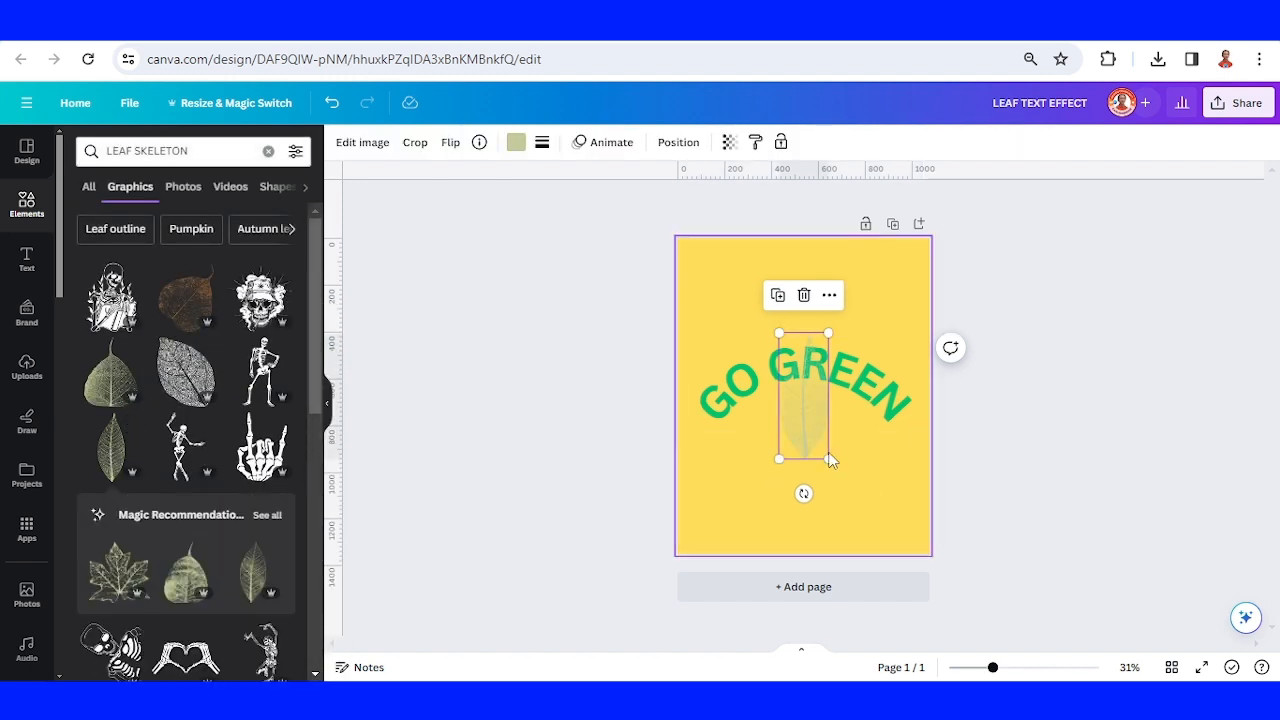
Recolour the leaf skeleton yellow, rotate it about 95° and enlarge it over the heading.
click(515, 141)
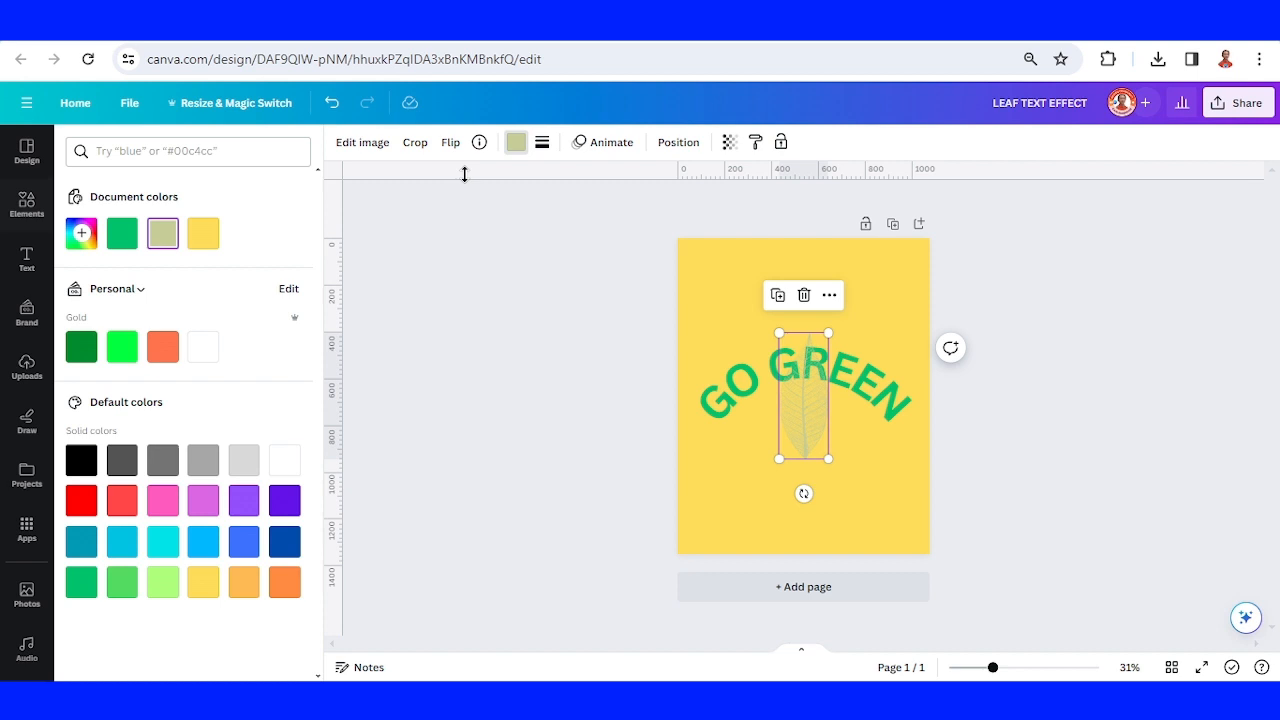
mouse_move(285, 456)
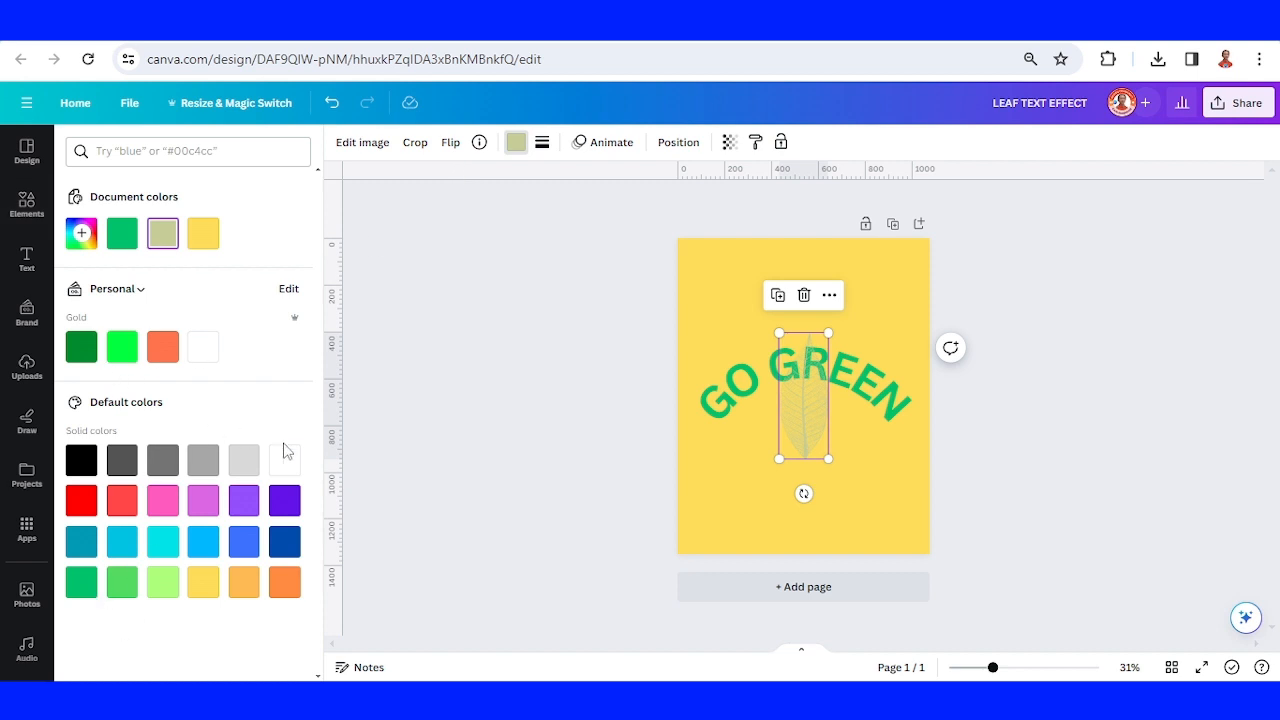
click(203, 582)
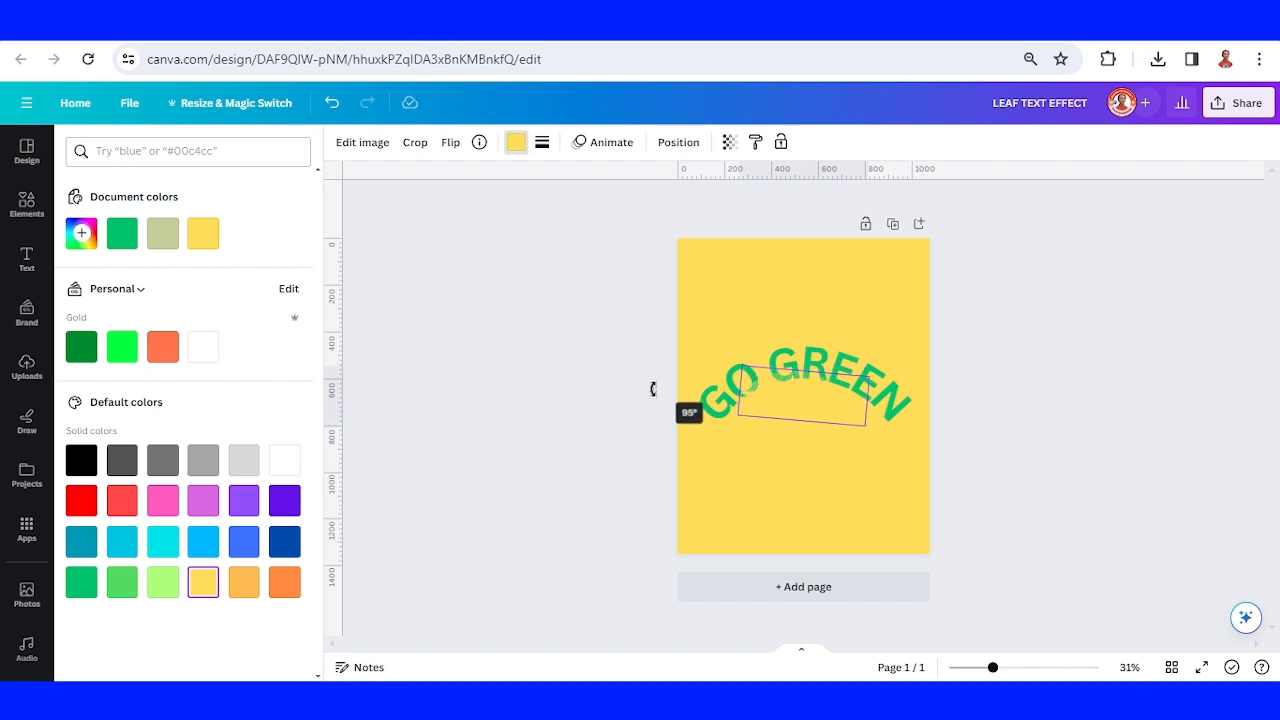
click(800, 395)
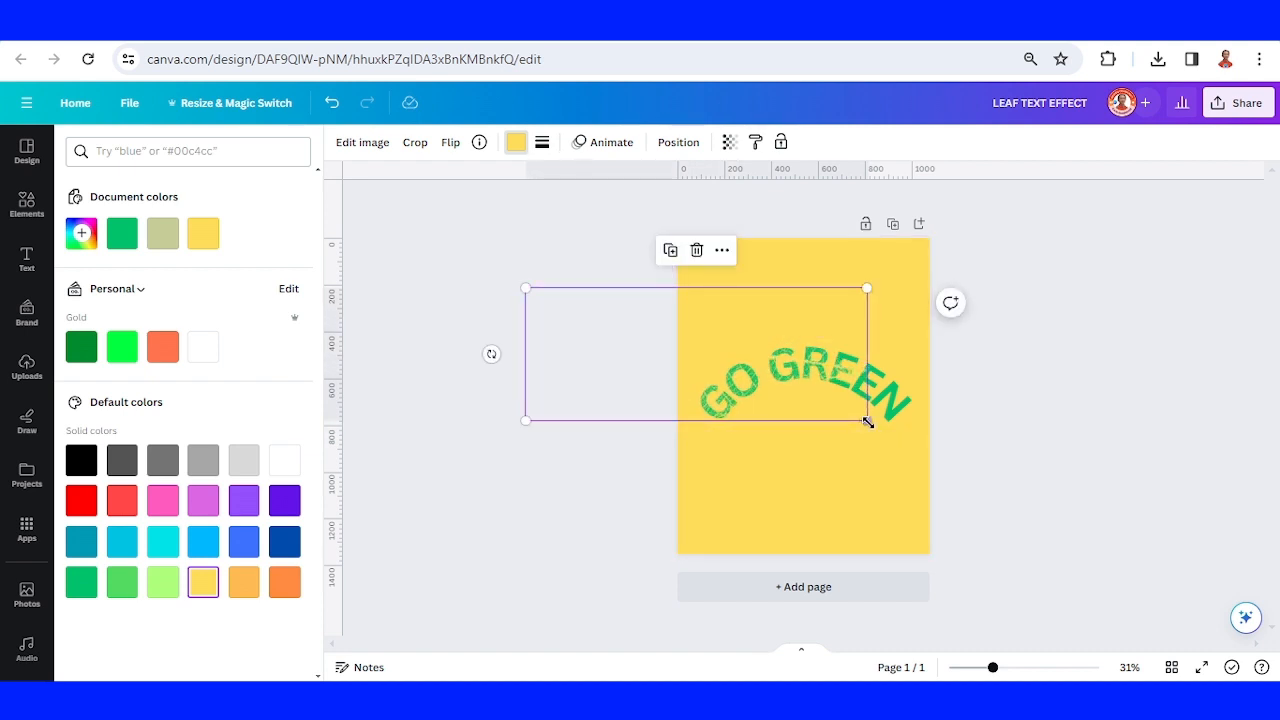
drag(867, 420, 852, 412)
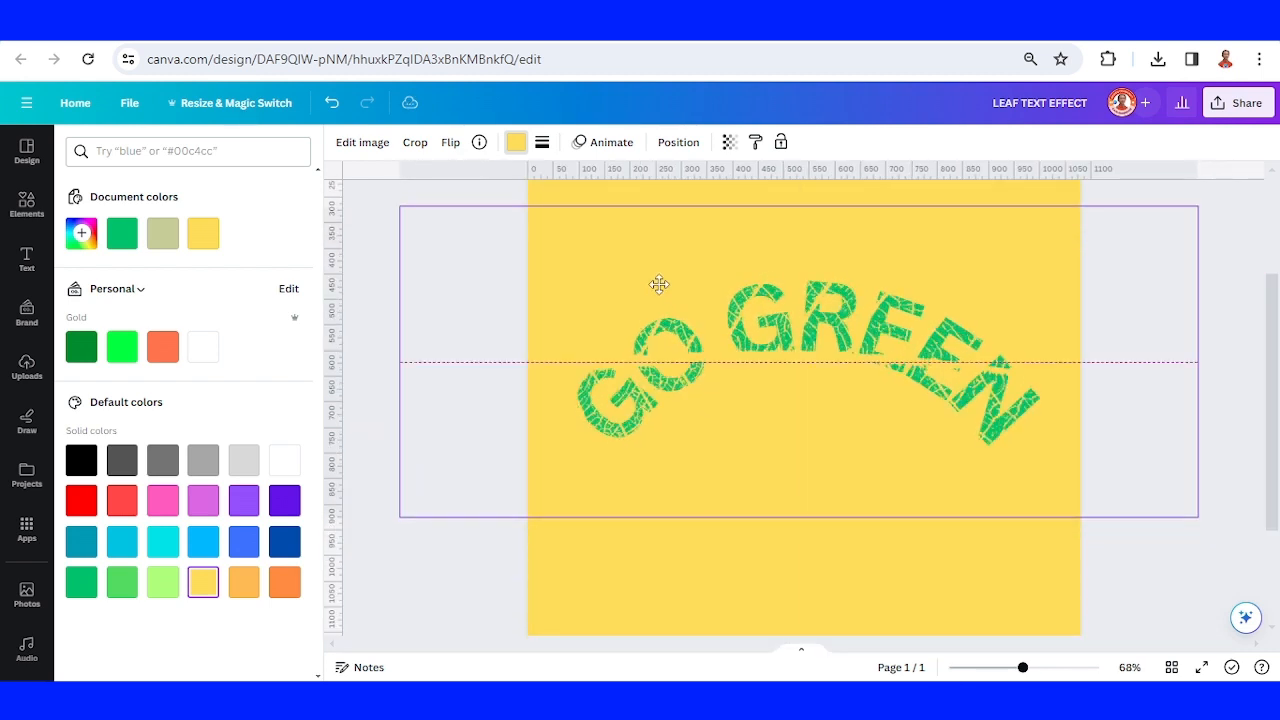
click(897, 353)
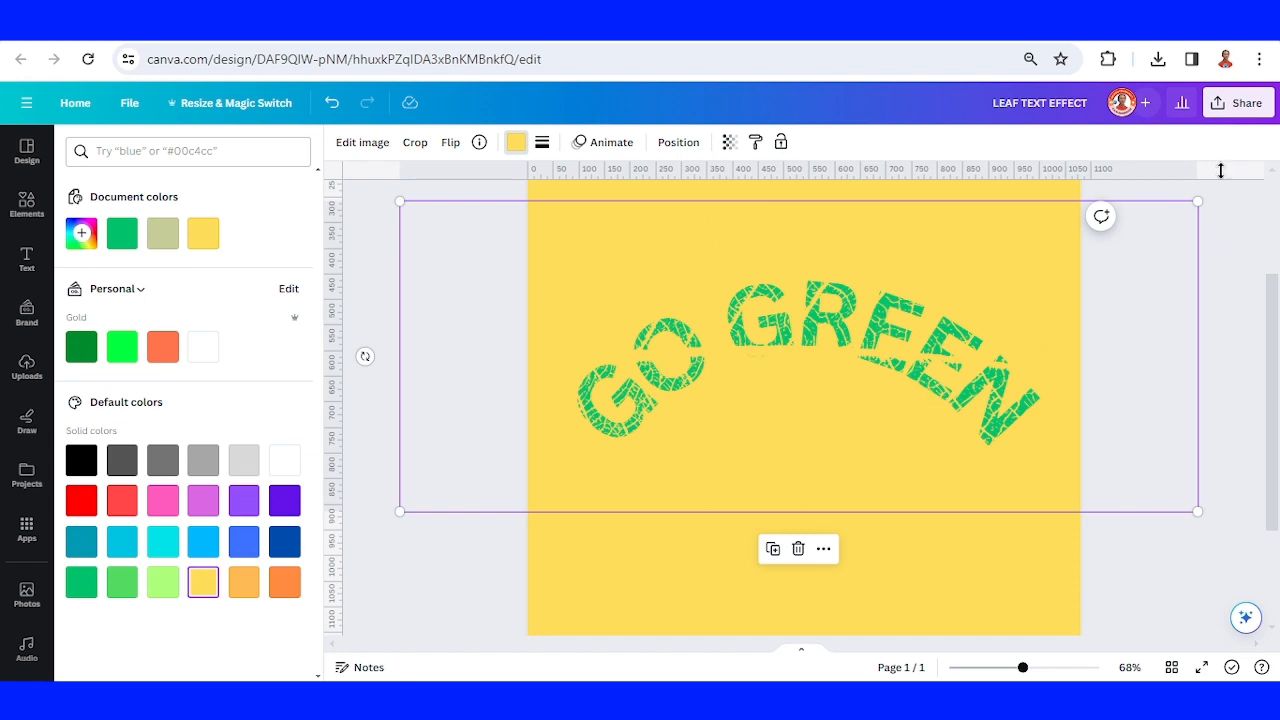
Download the leaf-textured GO GREEN design as a PNG.
click(1239, 102)
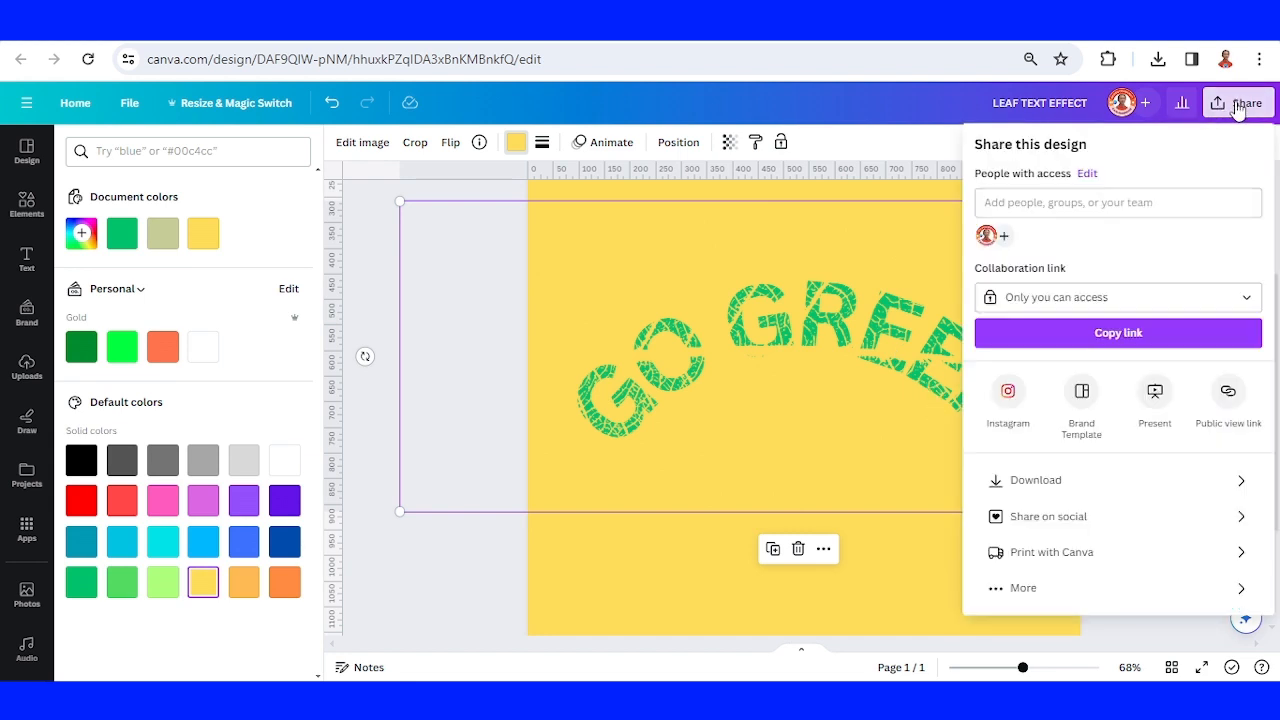
click(1035, 480)
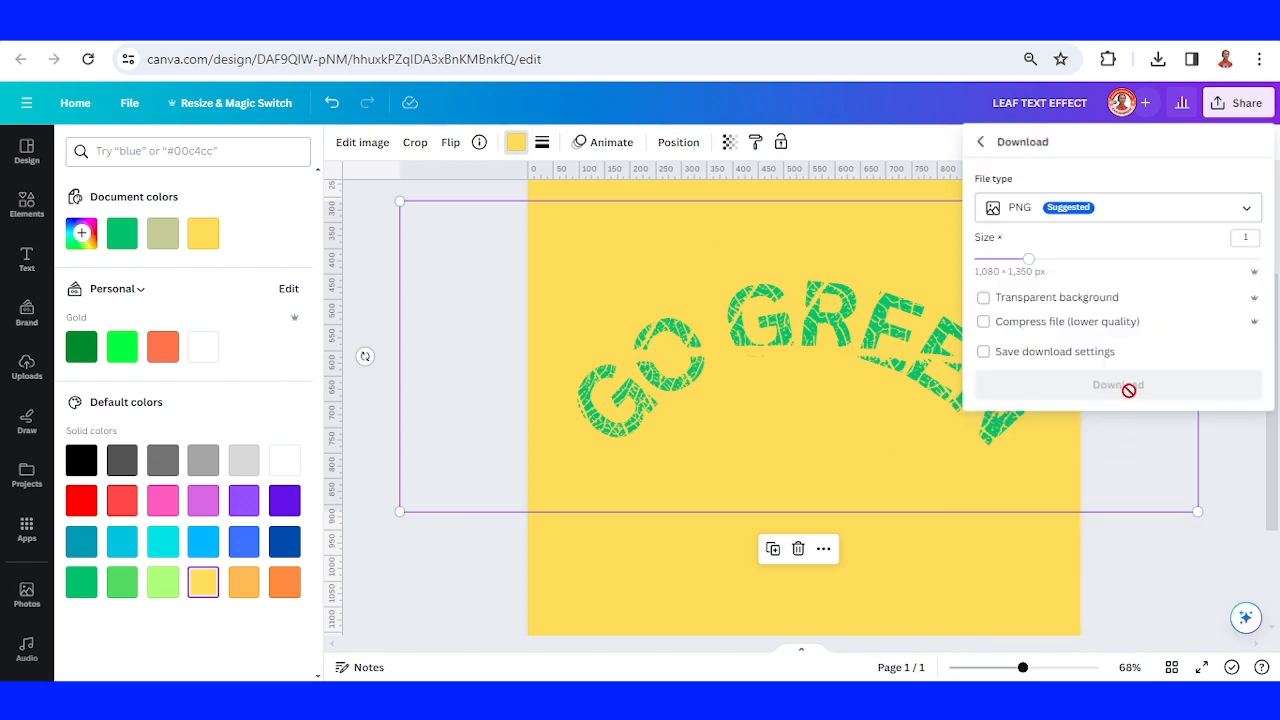
click(1117, 384)
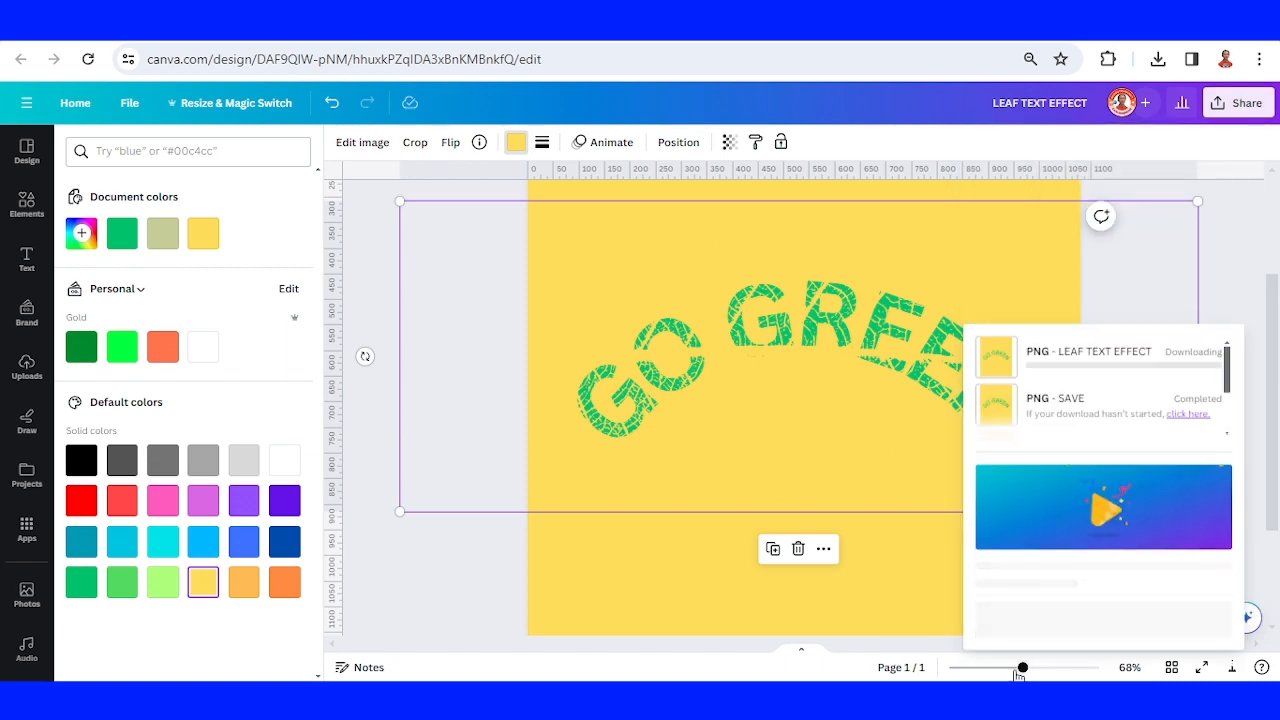
Zoom out to the whole page and dismiss the download notice.
drag(1021, 667, 997, 667)
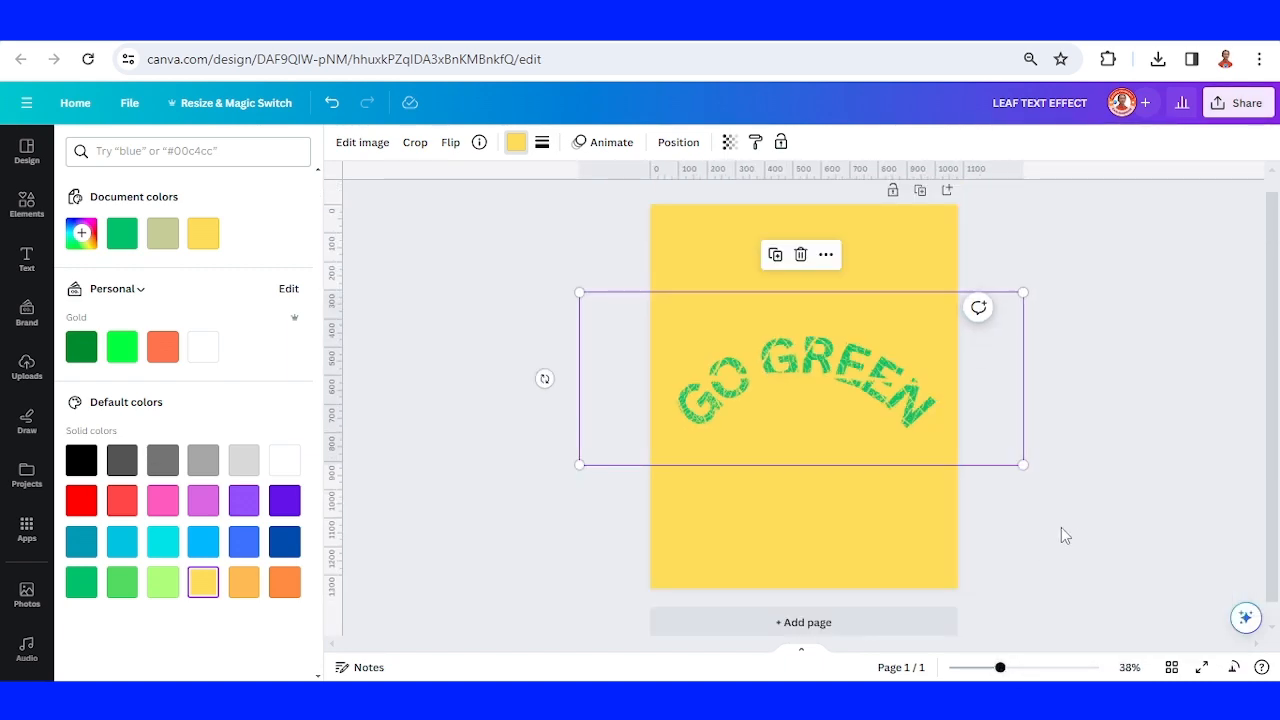
click(1157, 59)
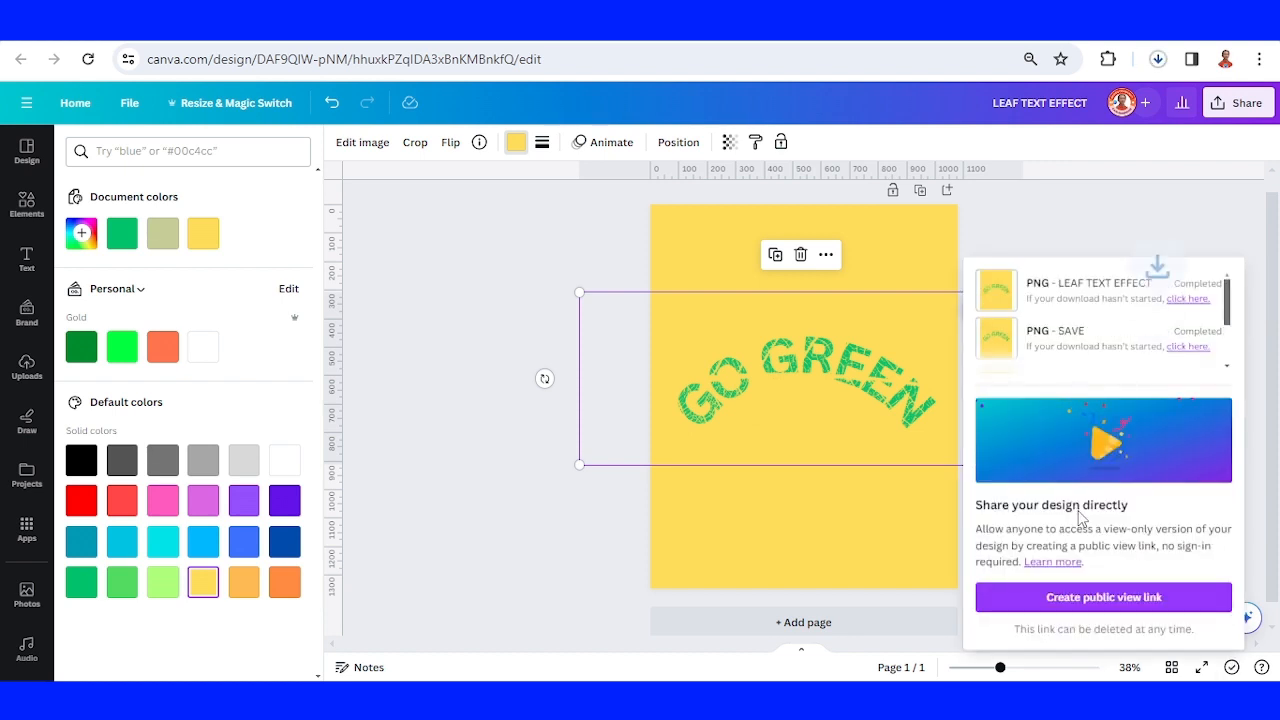
click(26, 205)
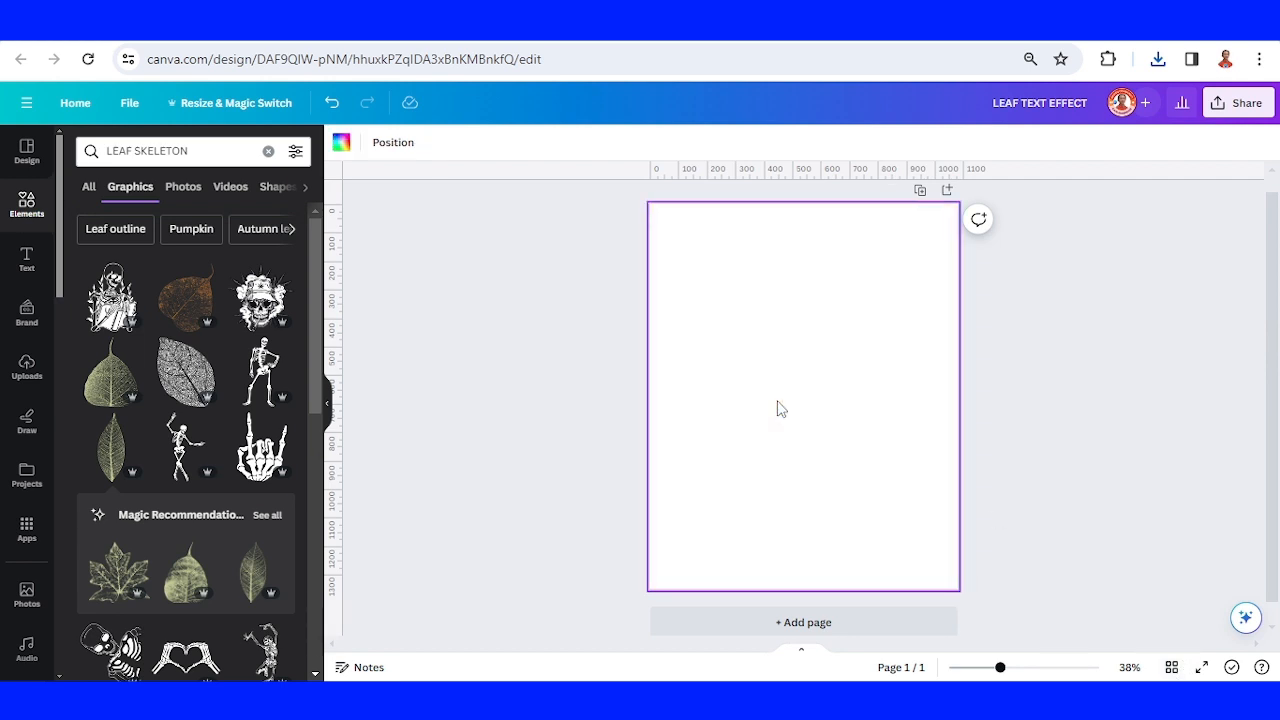
Remove the GO GREEN image's background with BG Remover and widen it across the page.
click(1158, 58)
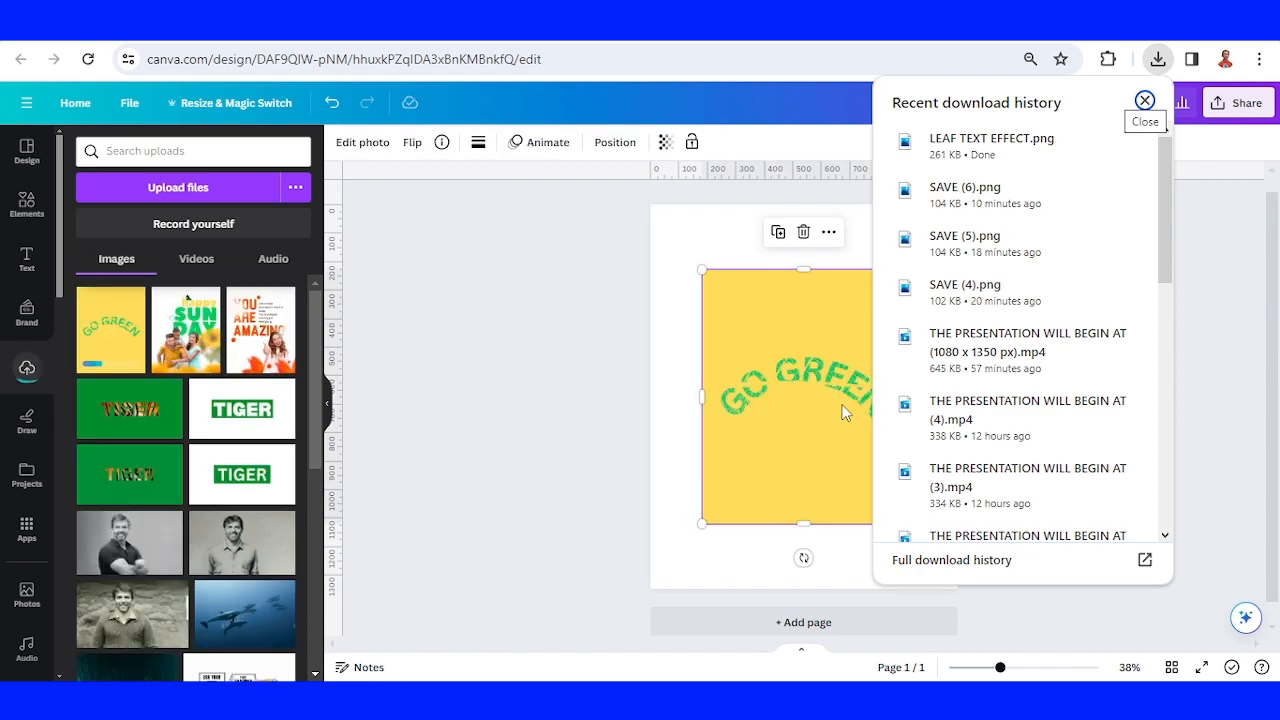
click(1144, 100)
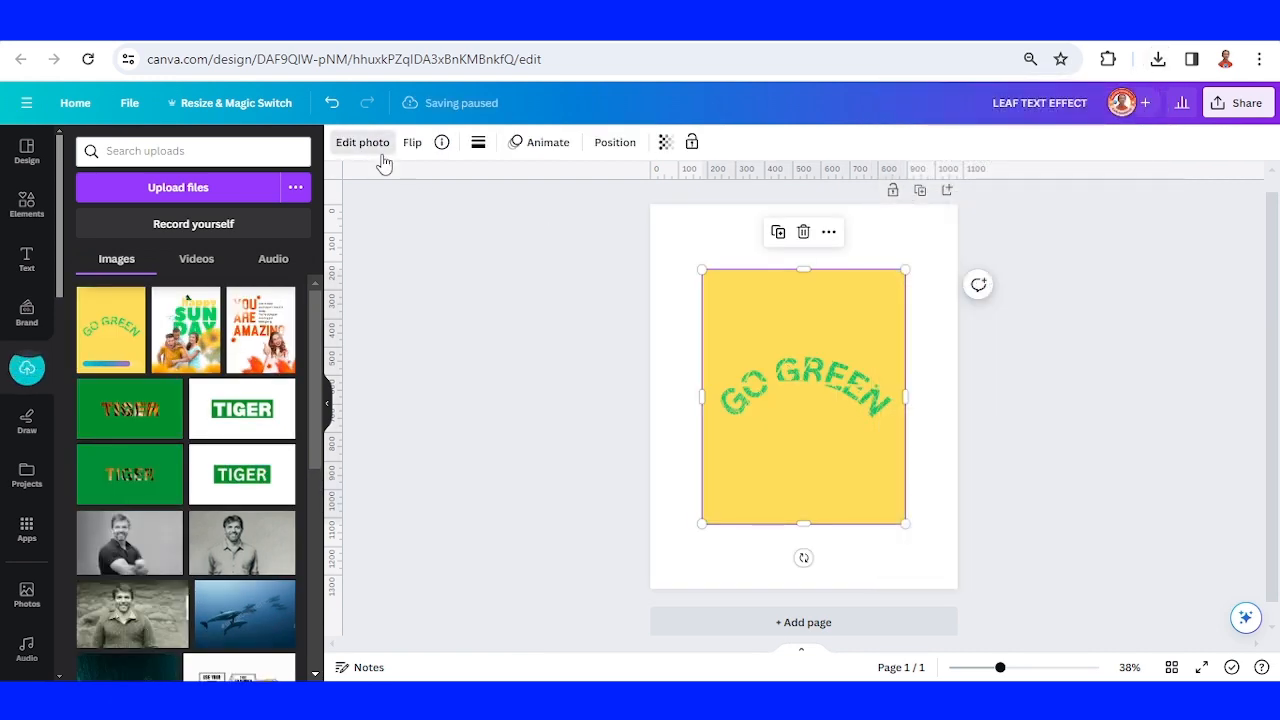
click(362, 142)
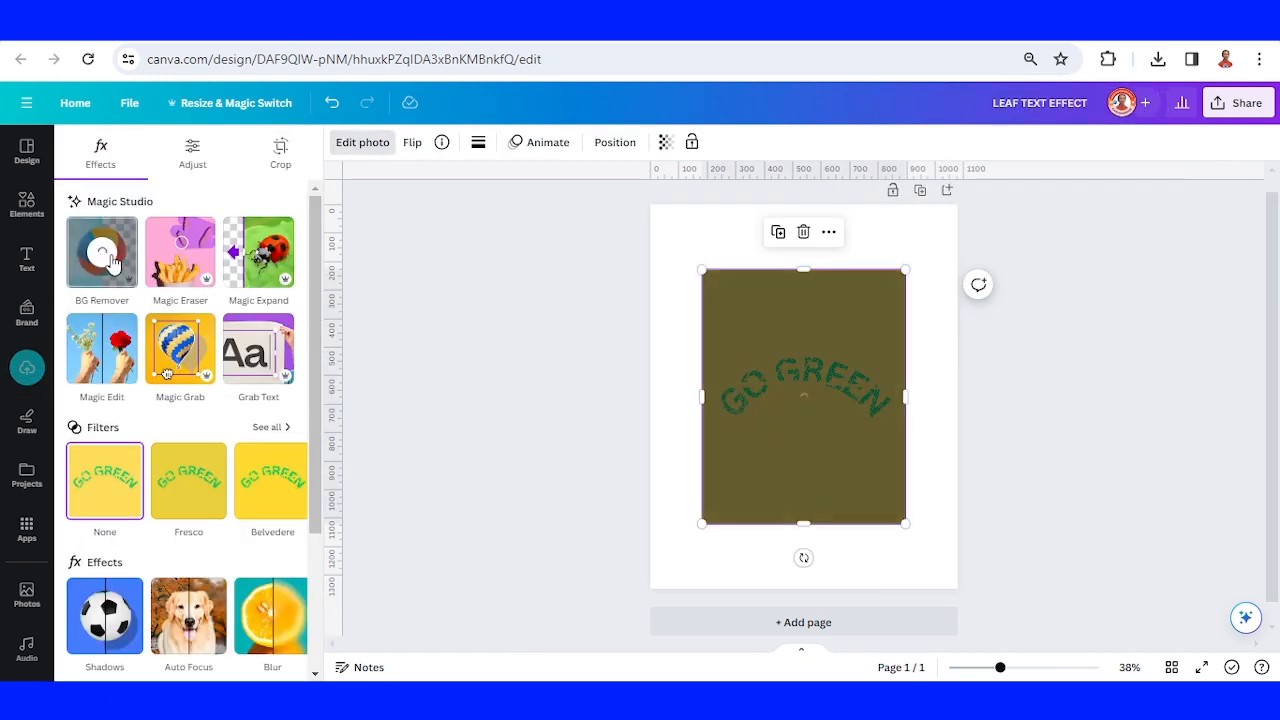
click(101, 252)
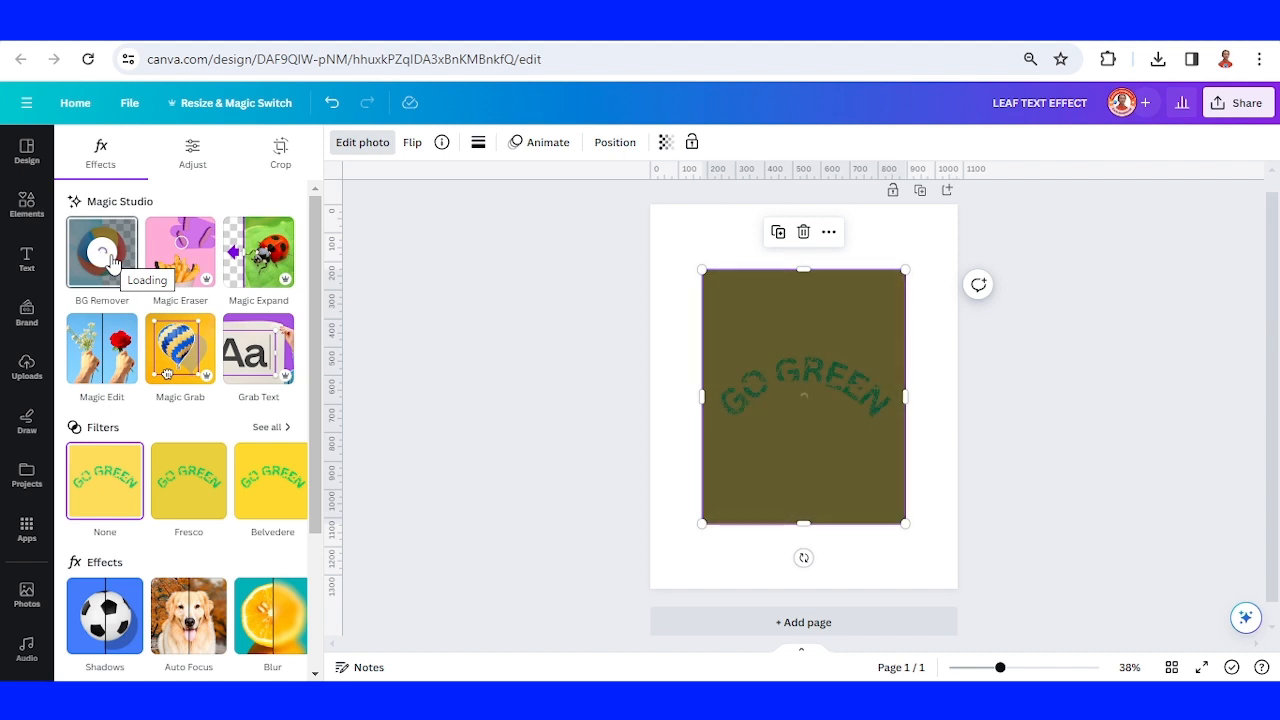
click(101, 251)
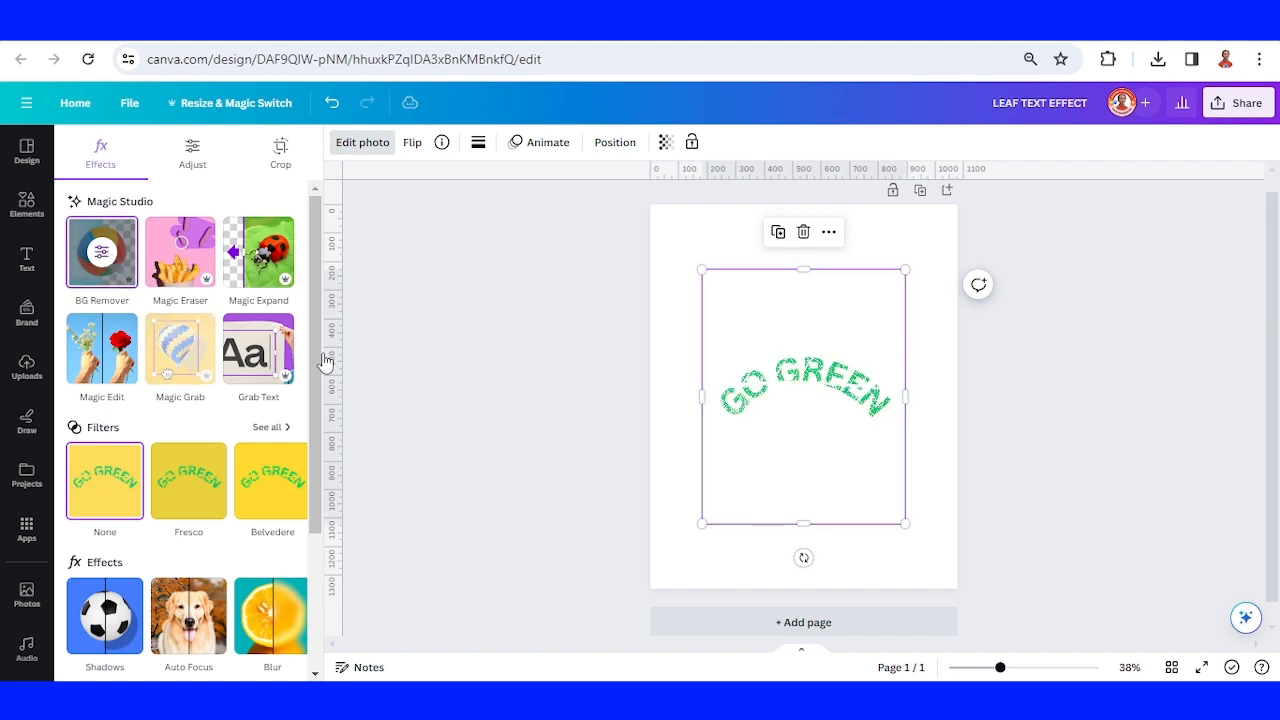
drag(905, 523, 938, 565)
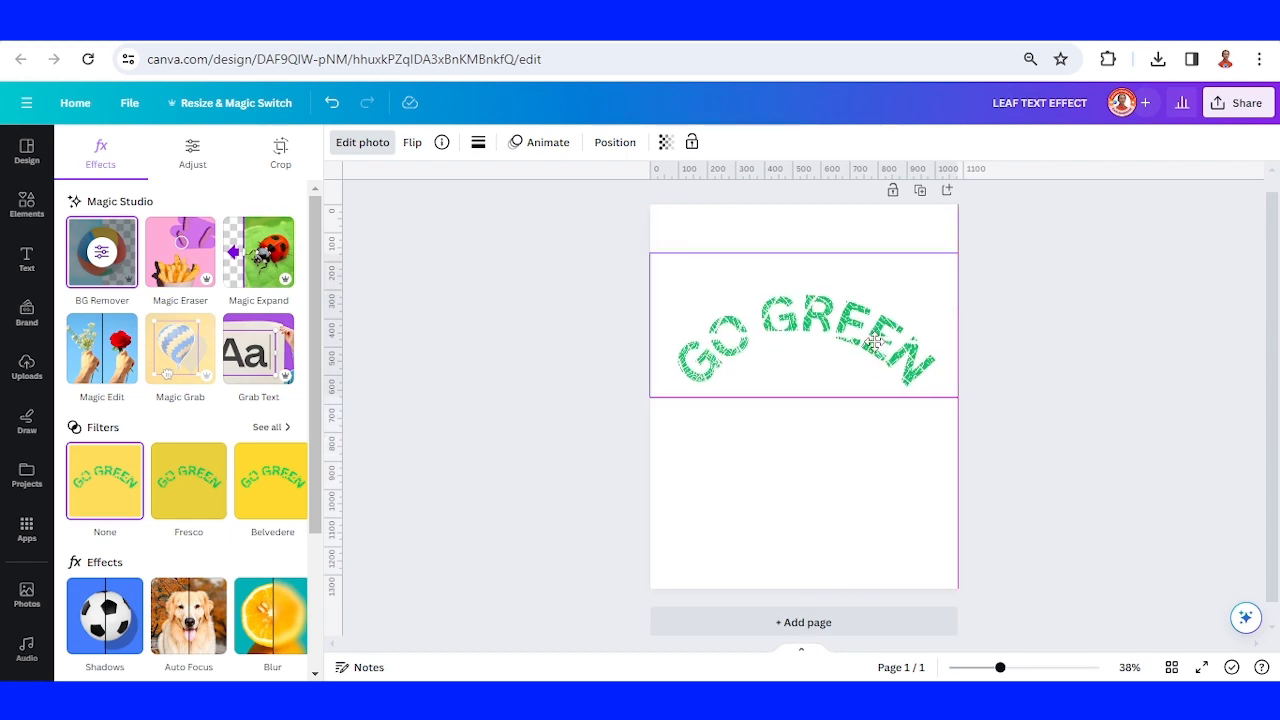
click(26, 205)
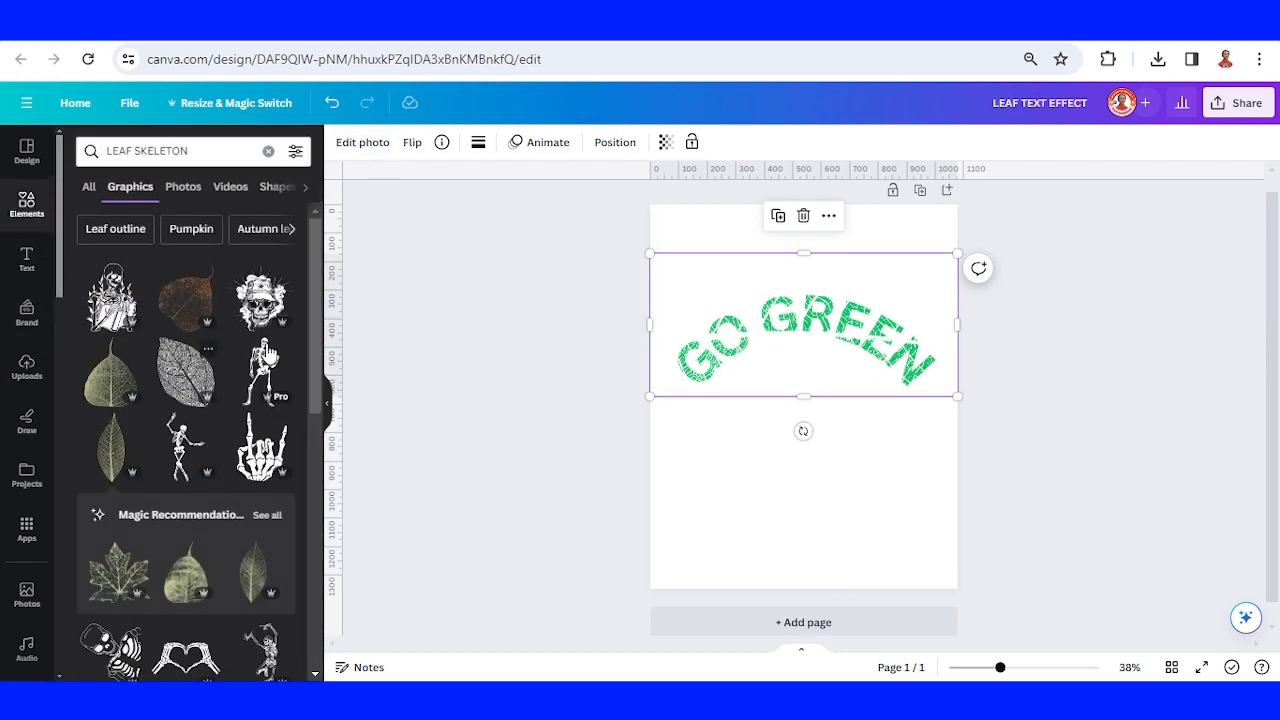
Add the grassy globe from Recently used, shrink it and centre it under the text.
click(268, 151)
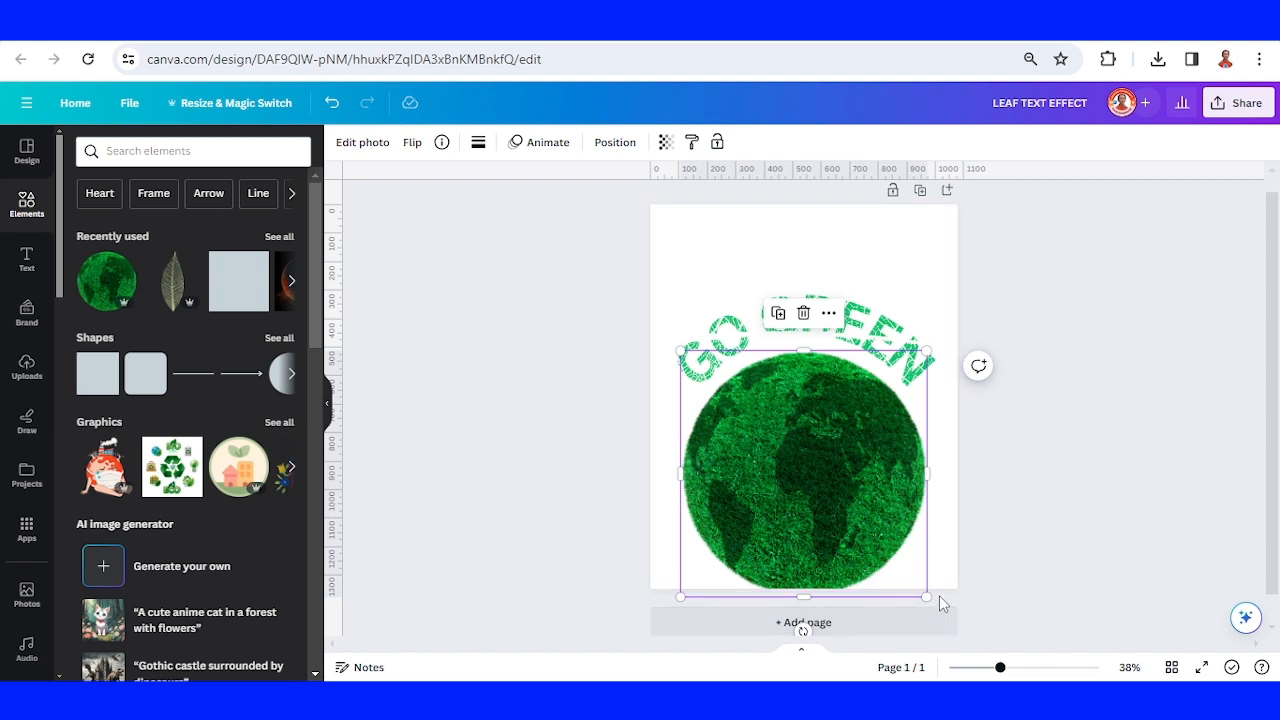
drag(925, 595, 888, 558)
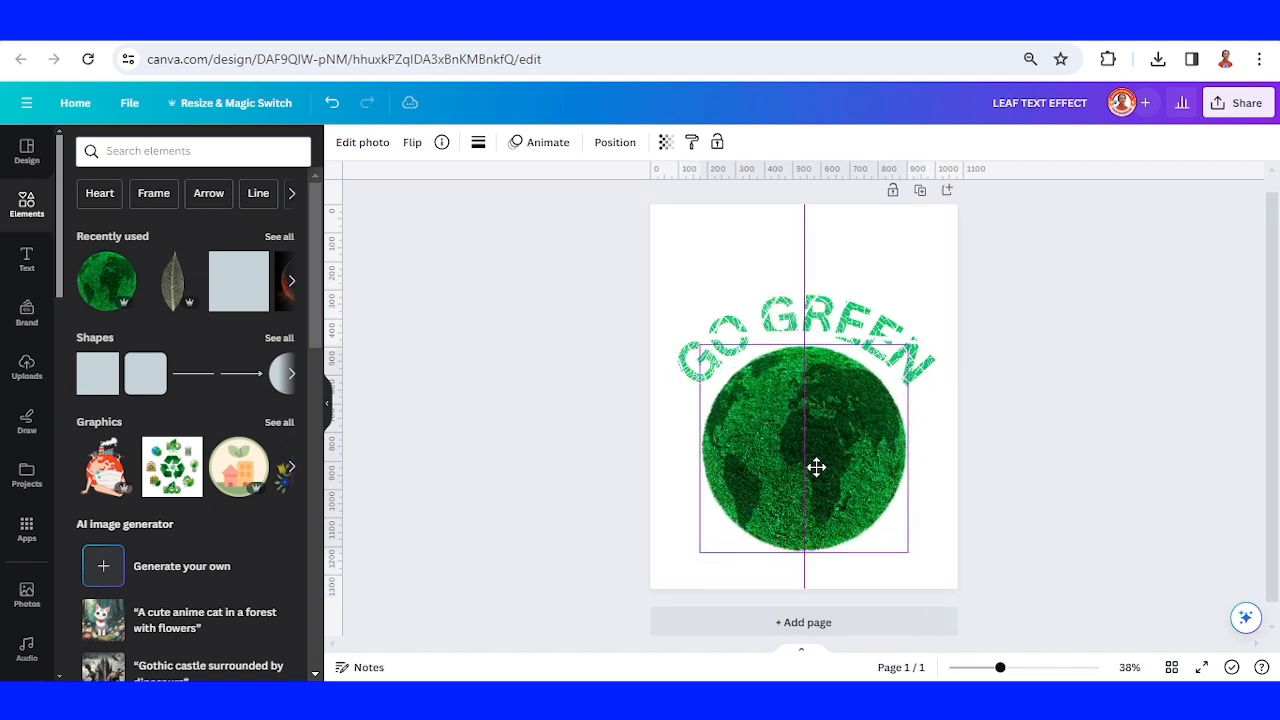
click(803, 450)
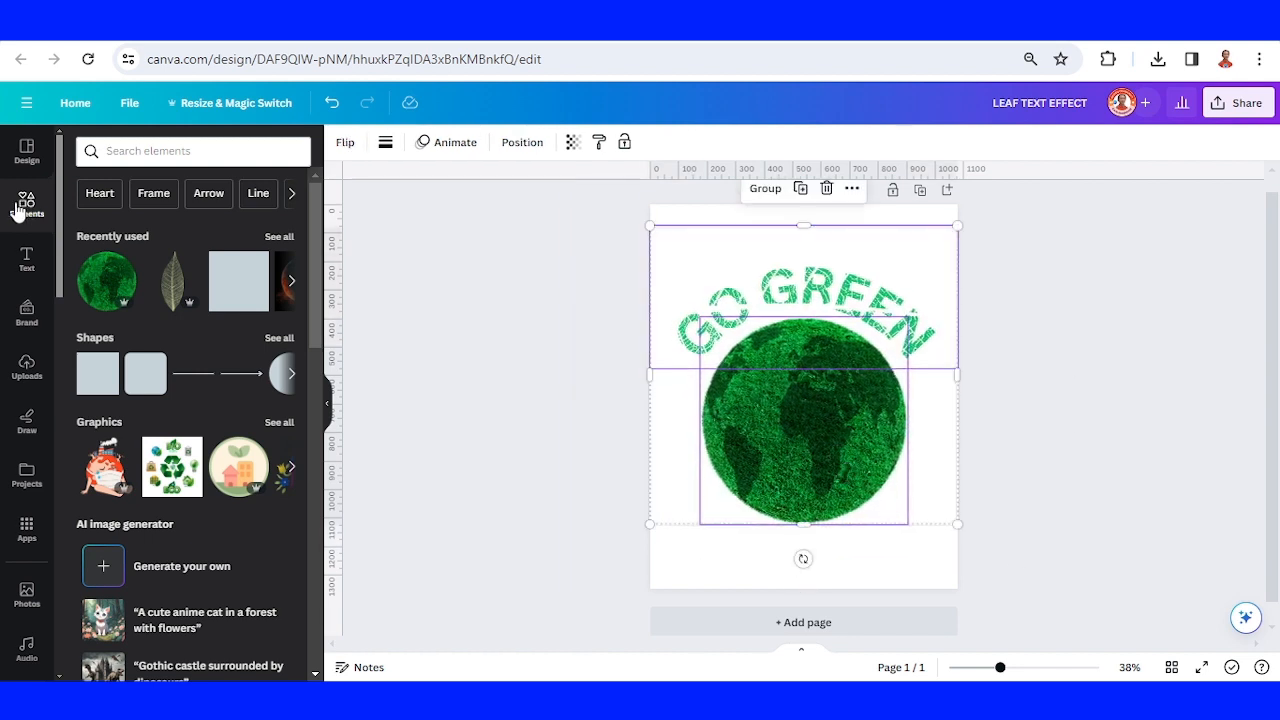
Add the GREEN EARTH photo of hands holding a tree and stretch it to fill the page.
click(193, 151)
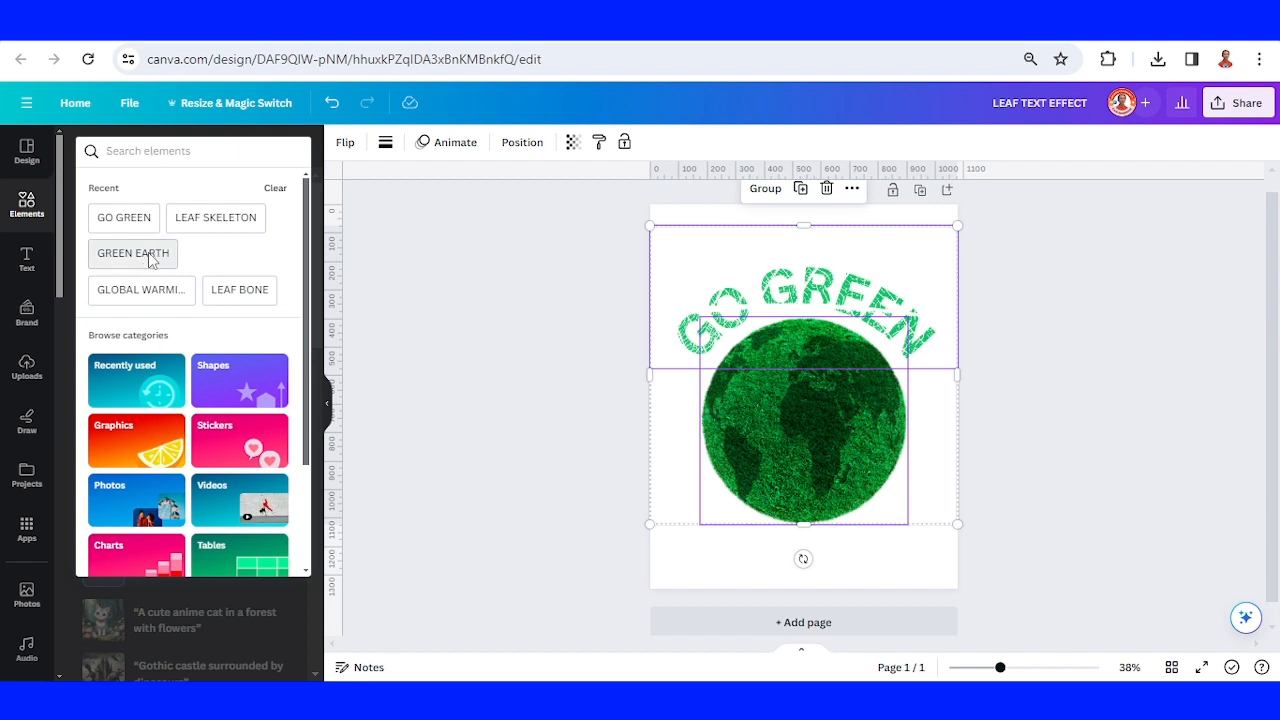
click(132, 253)
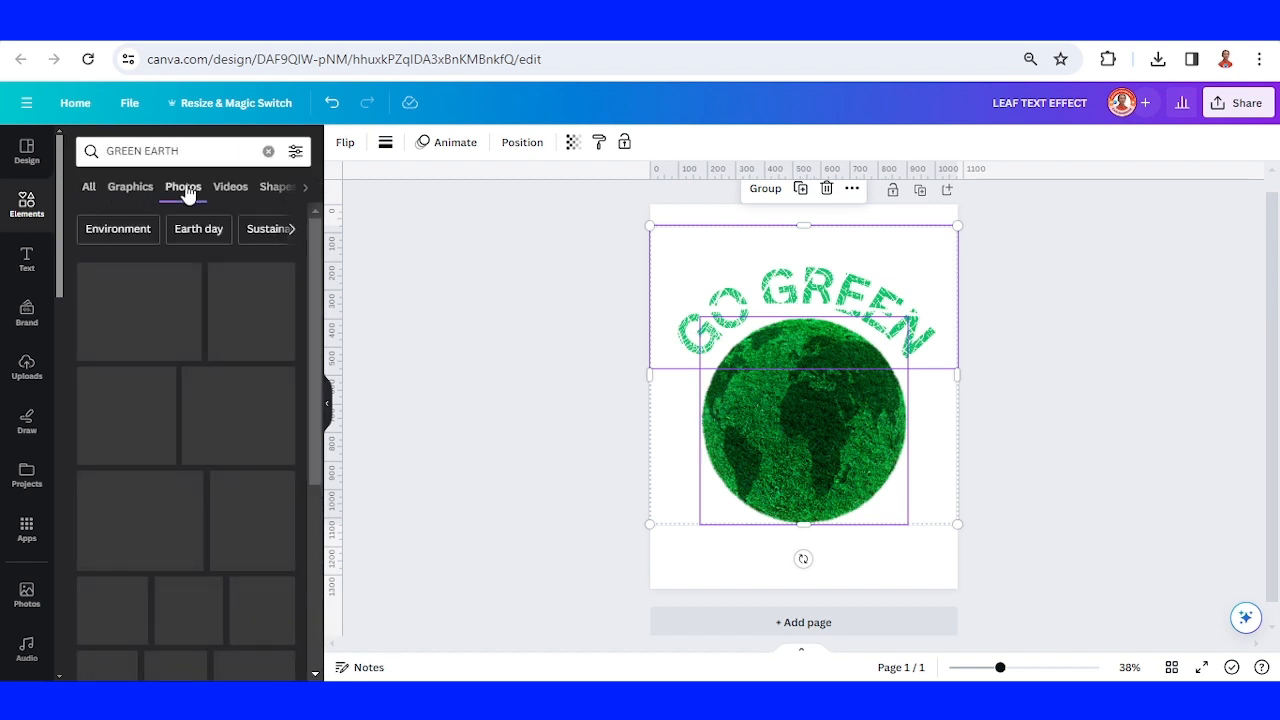
click(183, 186)
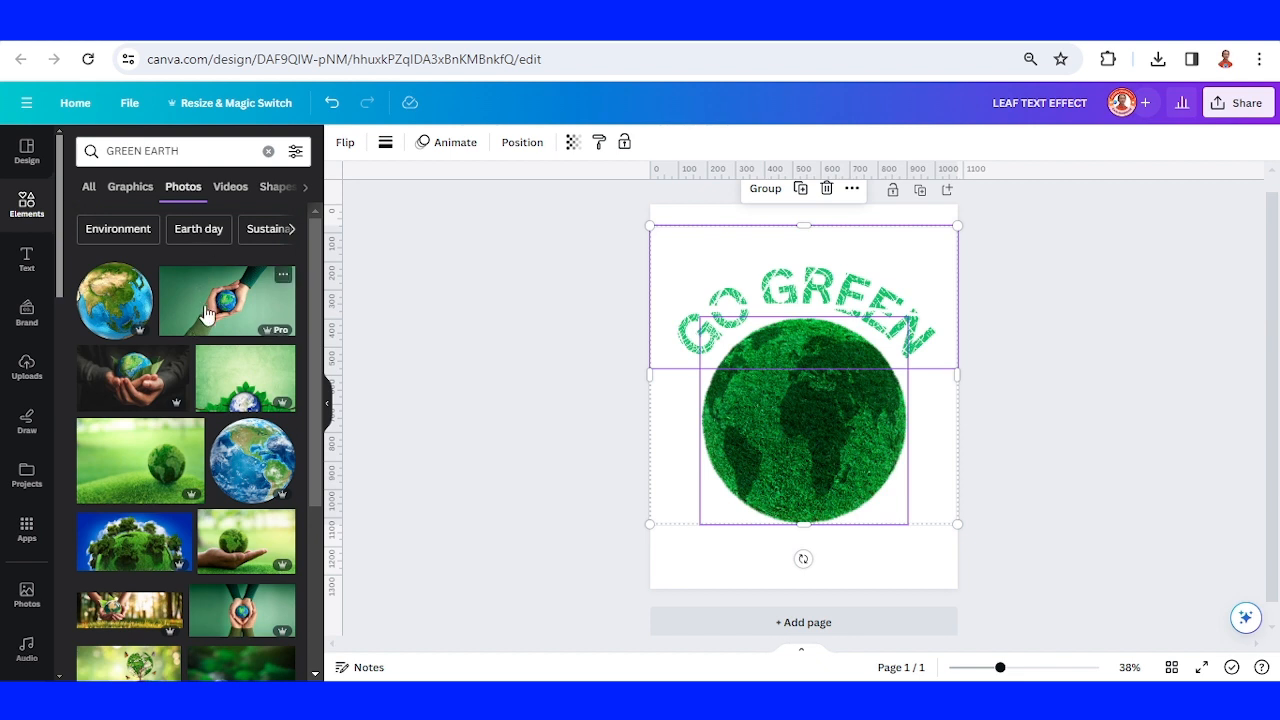
scroll(down, 3)
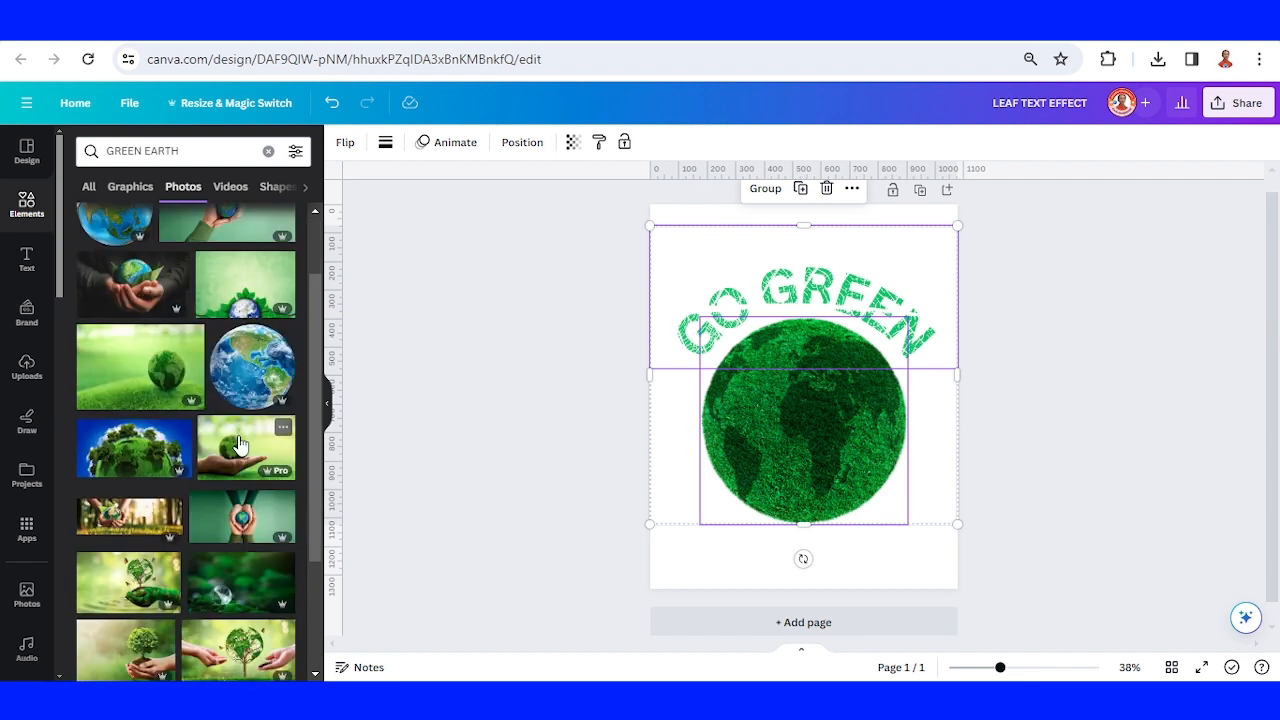
scroll(down, 3)
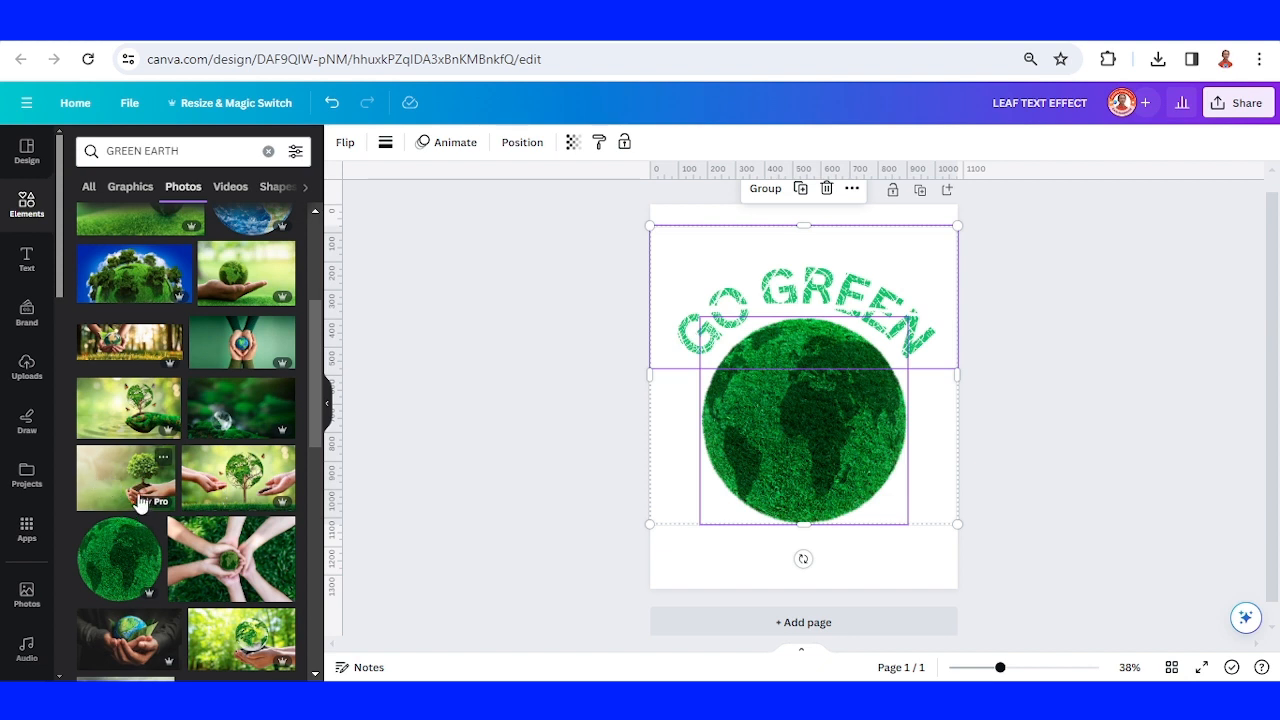
click(128, 477)
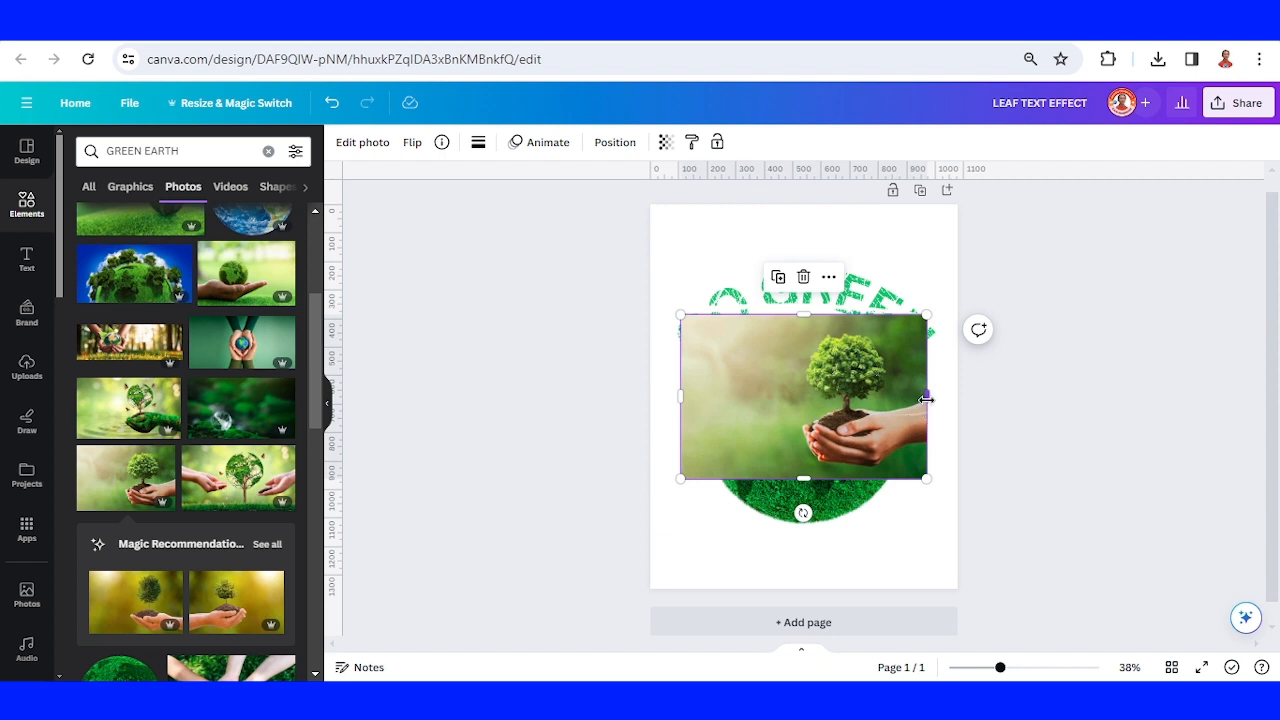
drag(925, 397, 800, 397)
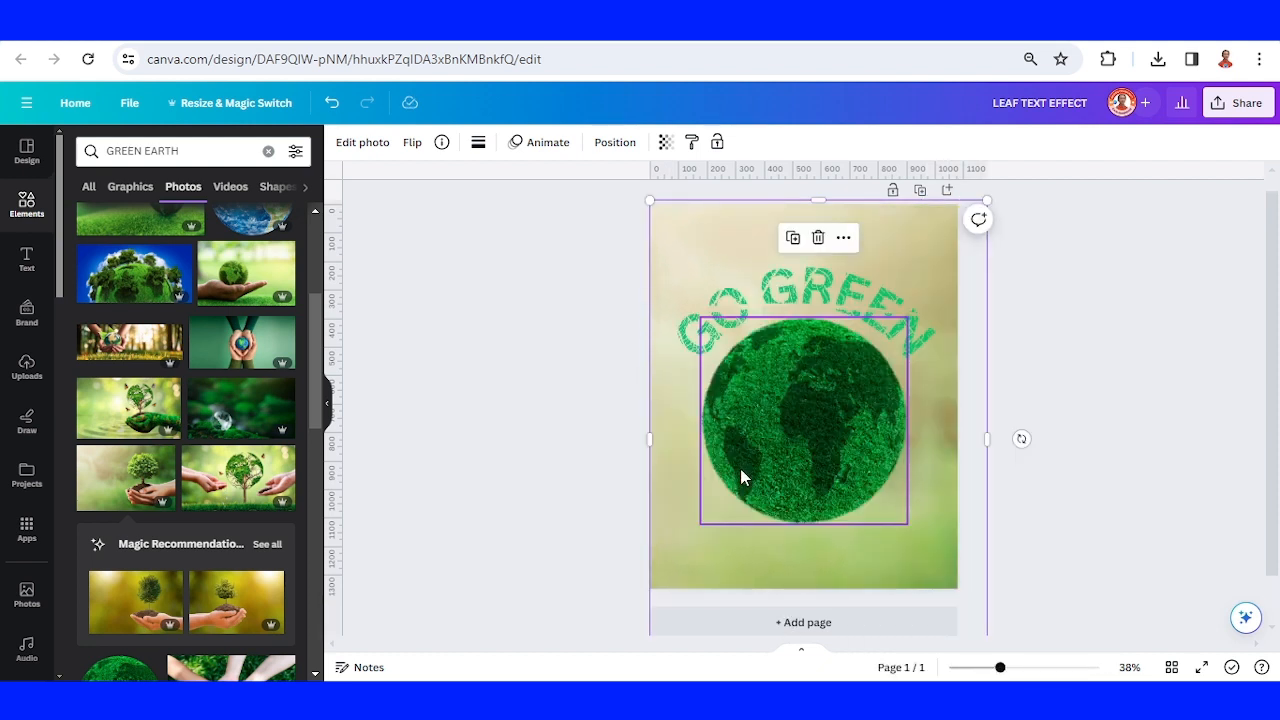
Place a GRASS photo along the page bottom, stretched to full width.
click(267, 151)
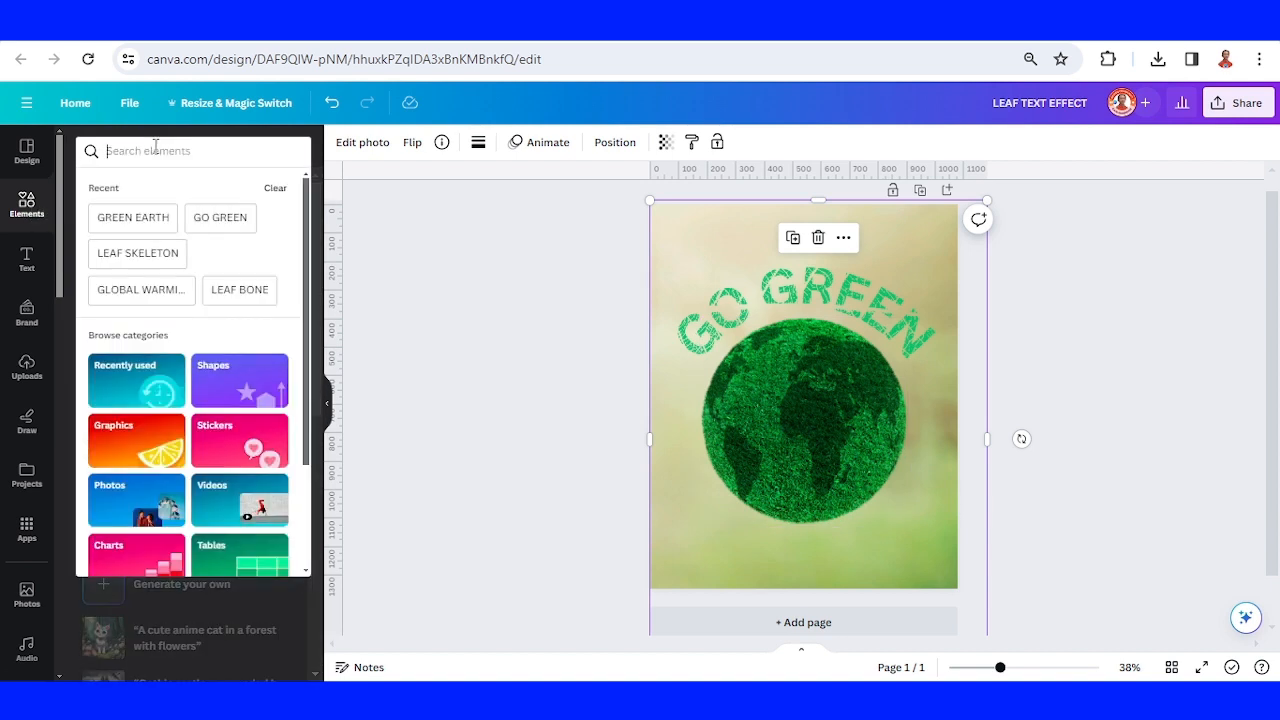
text(GRASS)
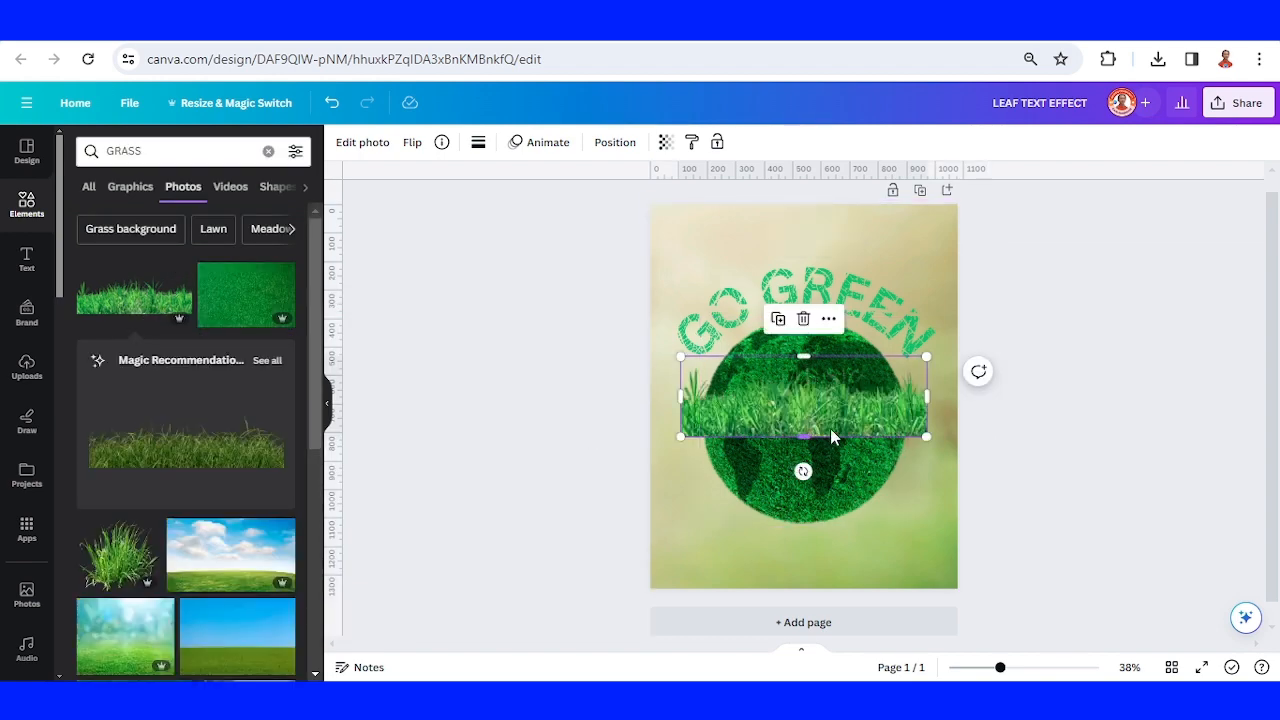
drag(803, 395, 765, 558)
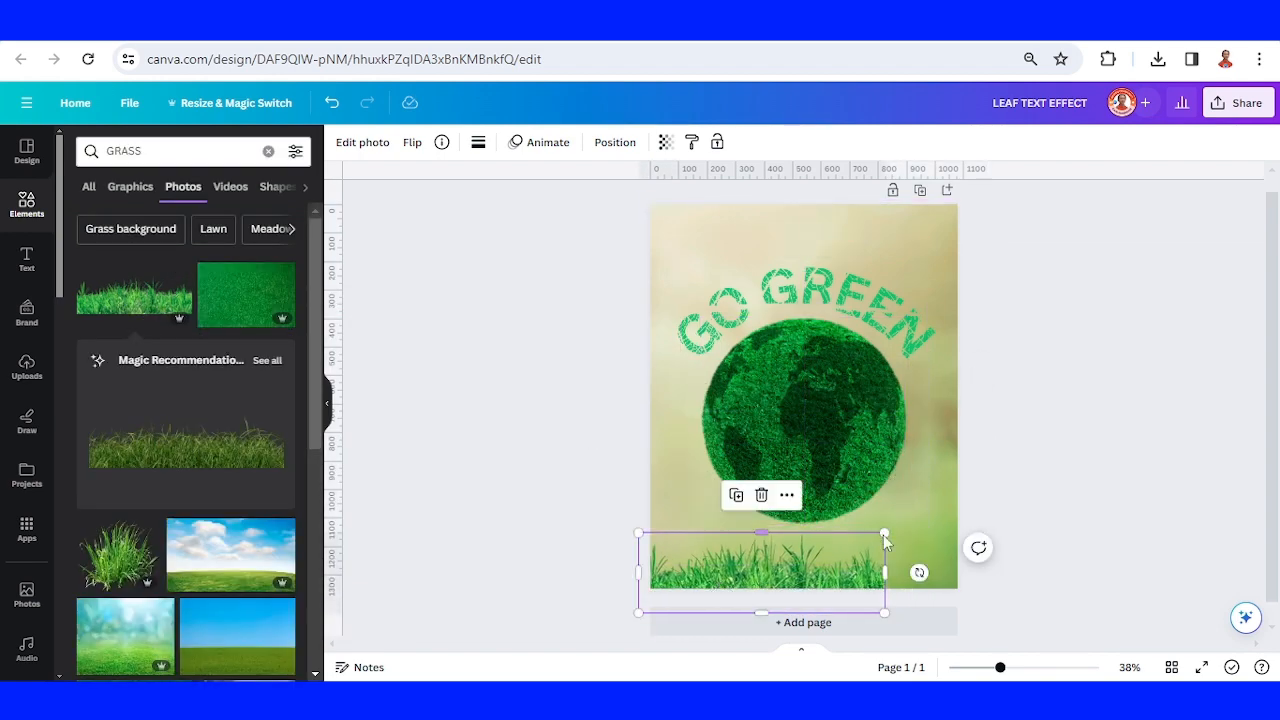
drag(884, 532, 957, 510)
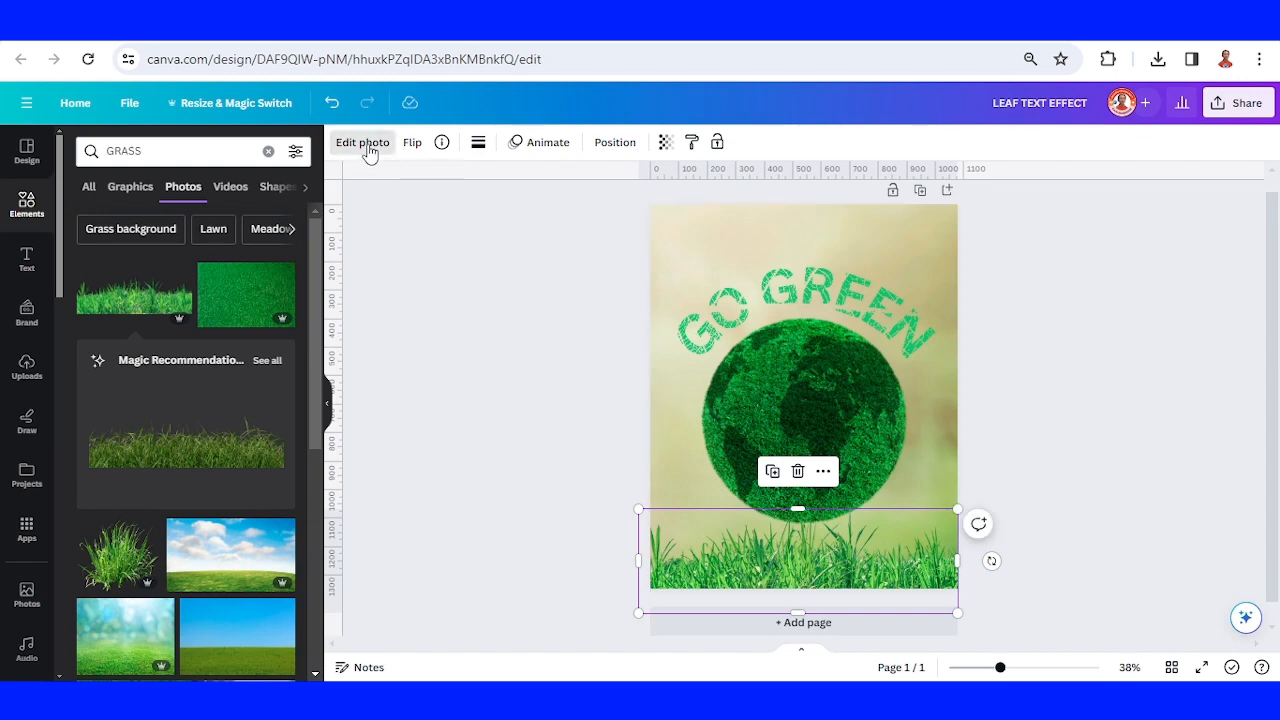
Apply the Blur effect to the whole grass strip image.
click(362, 142)
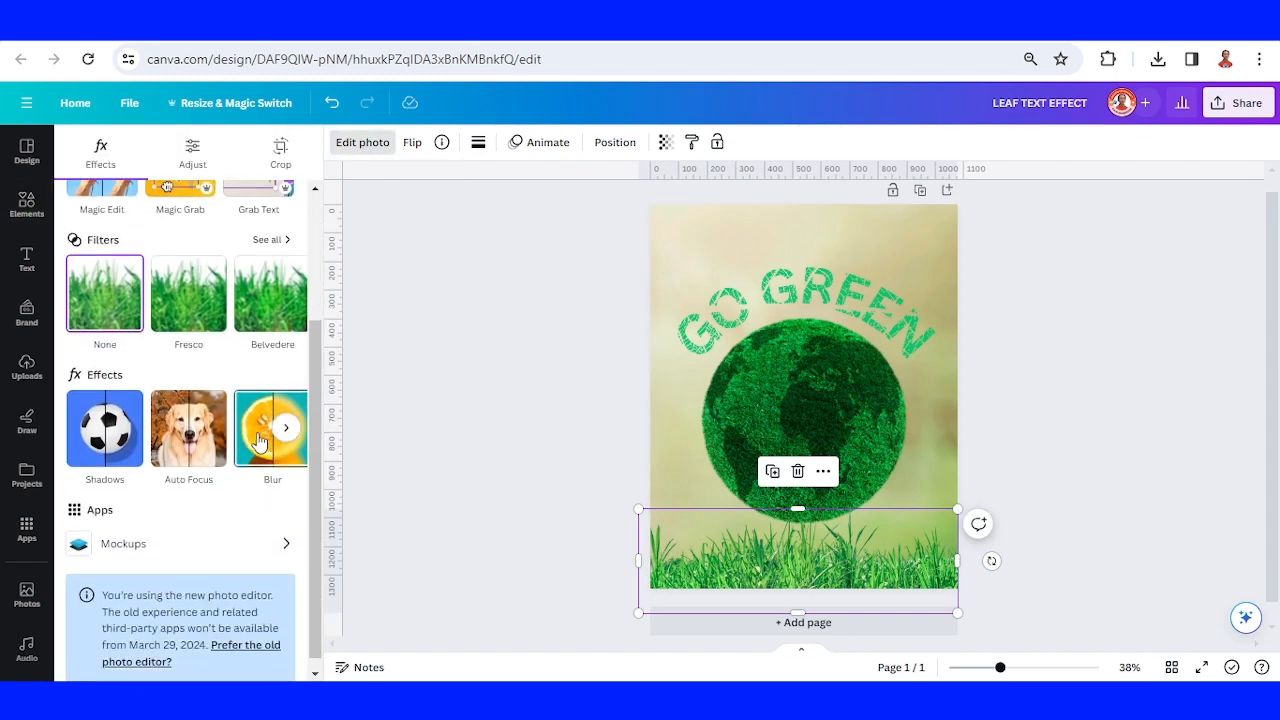
click(271, 428)
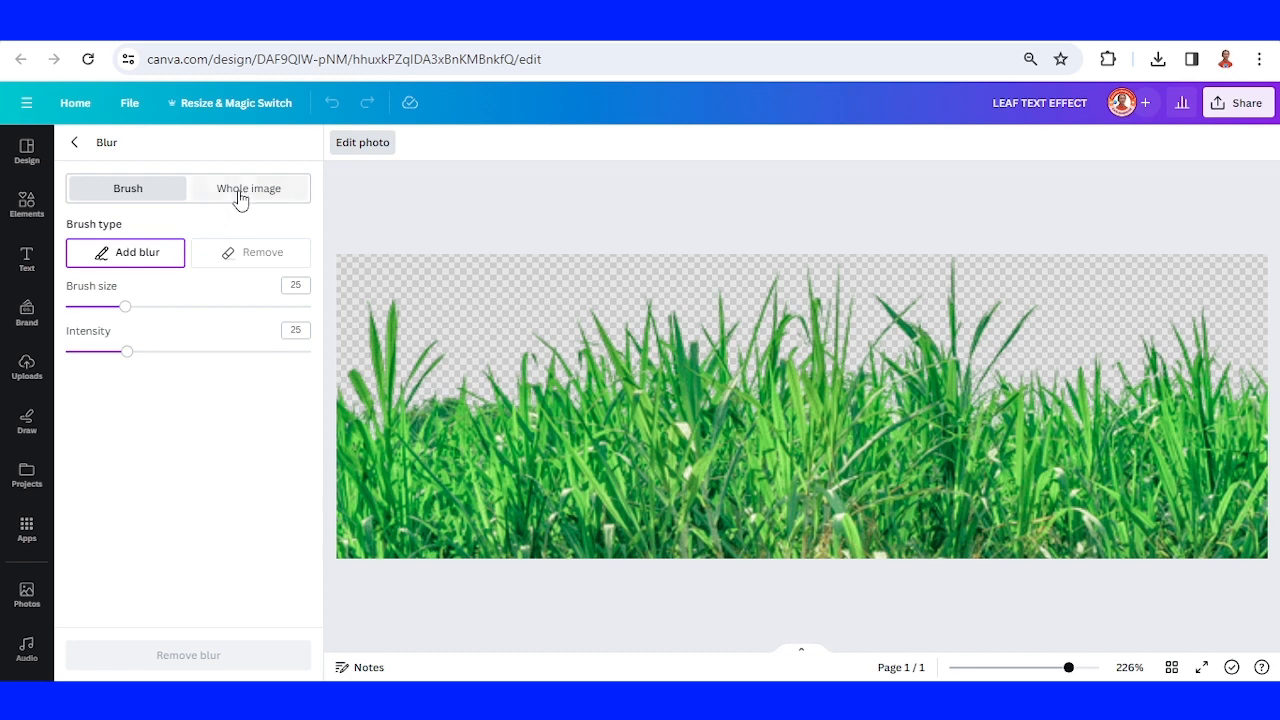
click(248, 188)
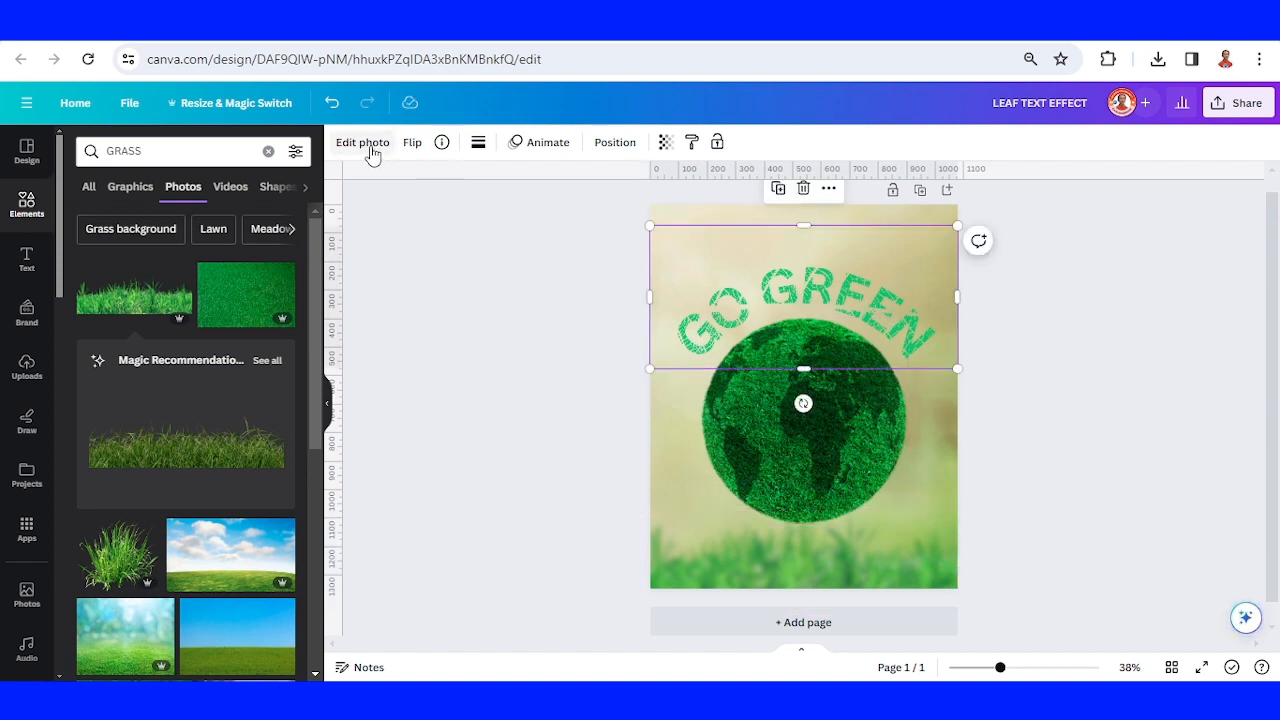
Set the GO GREEN text image's brightness to -34 and saturation to 37.
click(362, 142)
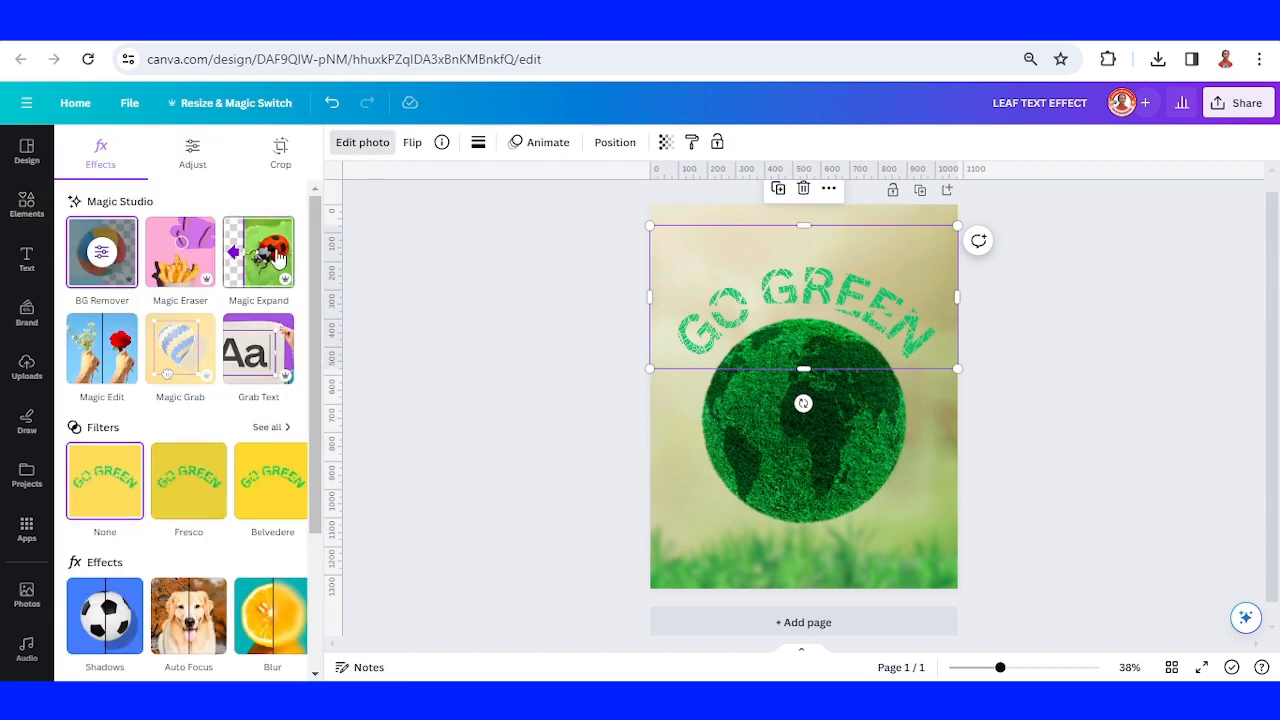
click(192, 150)
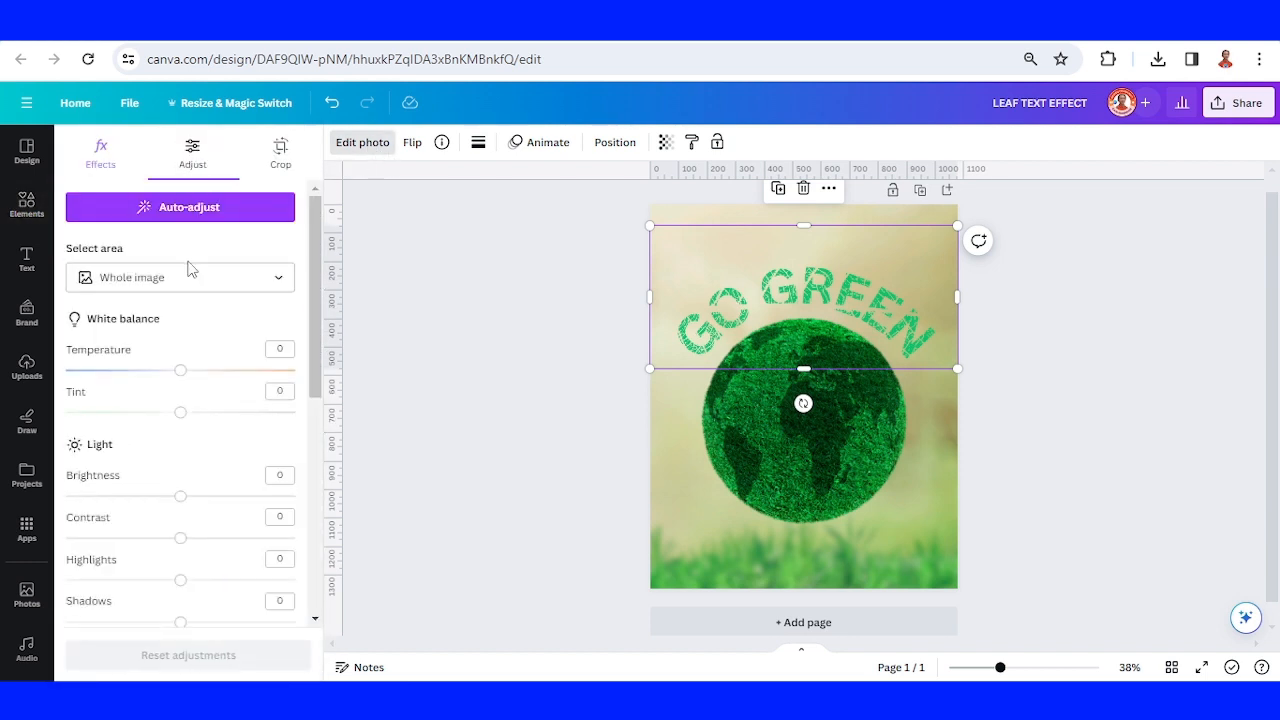
scroll(down, 3)
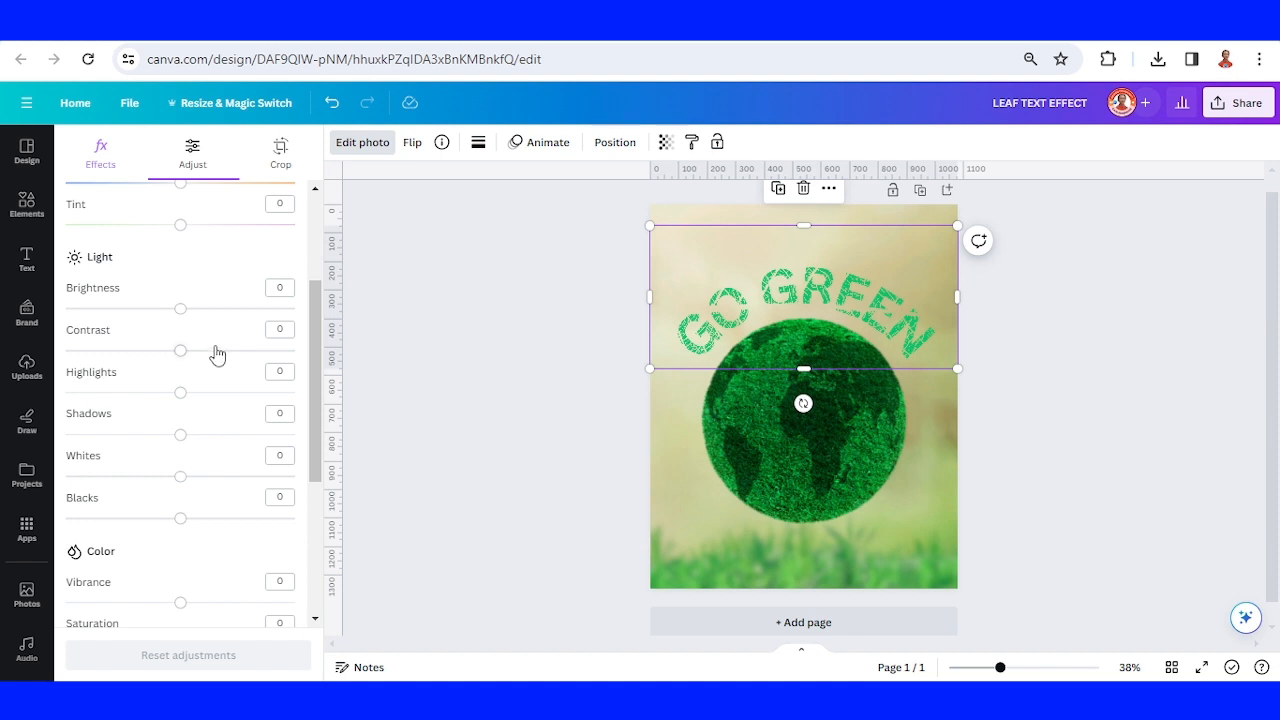
drag(180, 308, 160, 308)
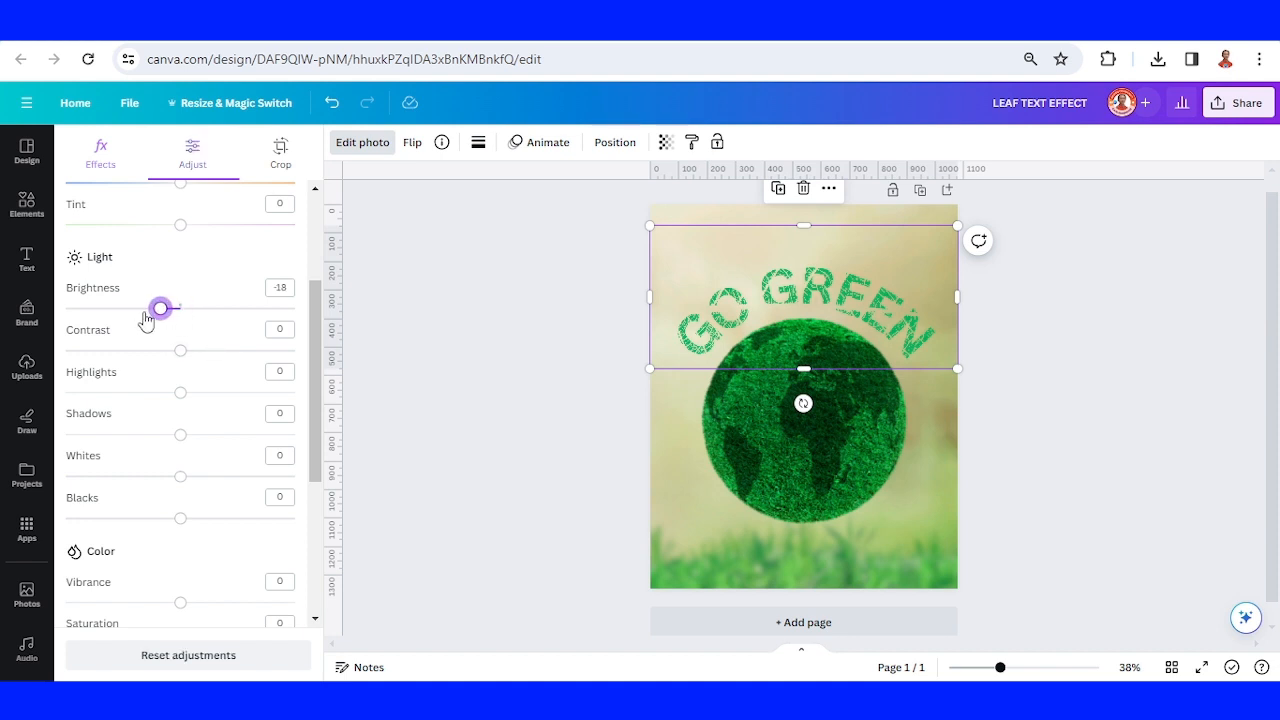
drag(160, 307, 140, 307)
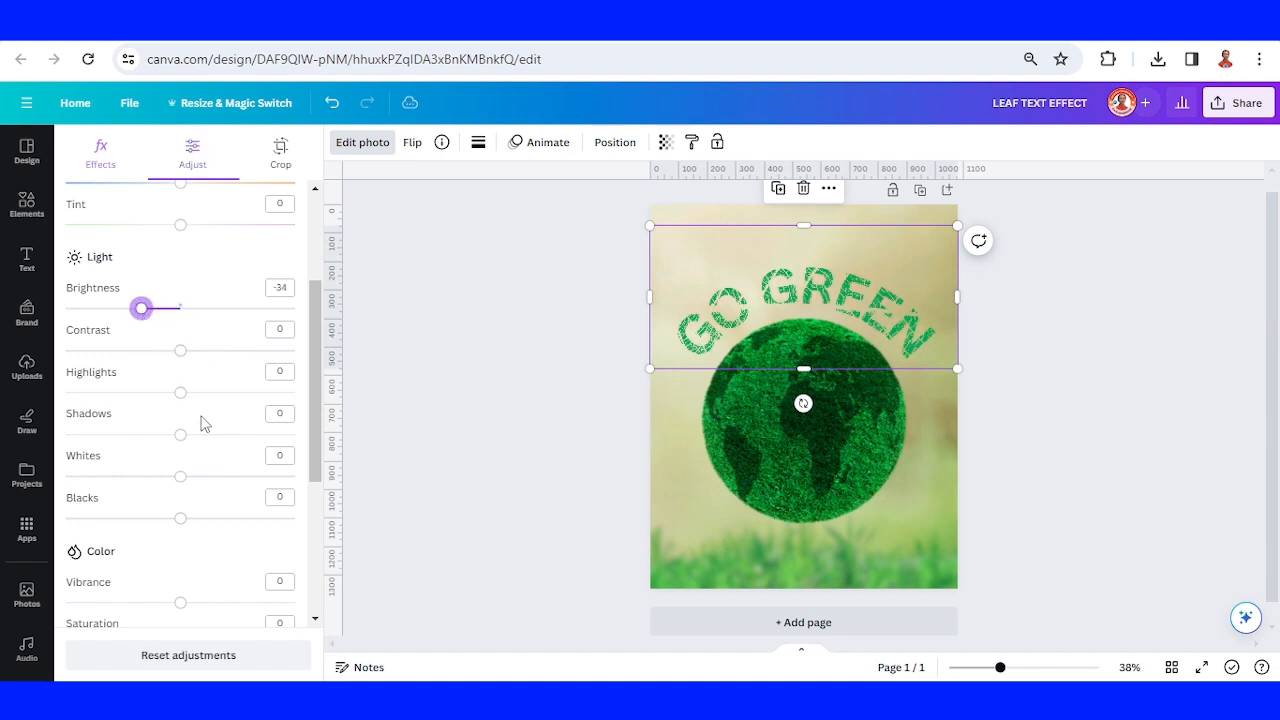
scroll(down, 3)
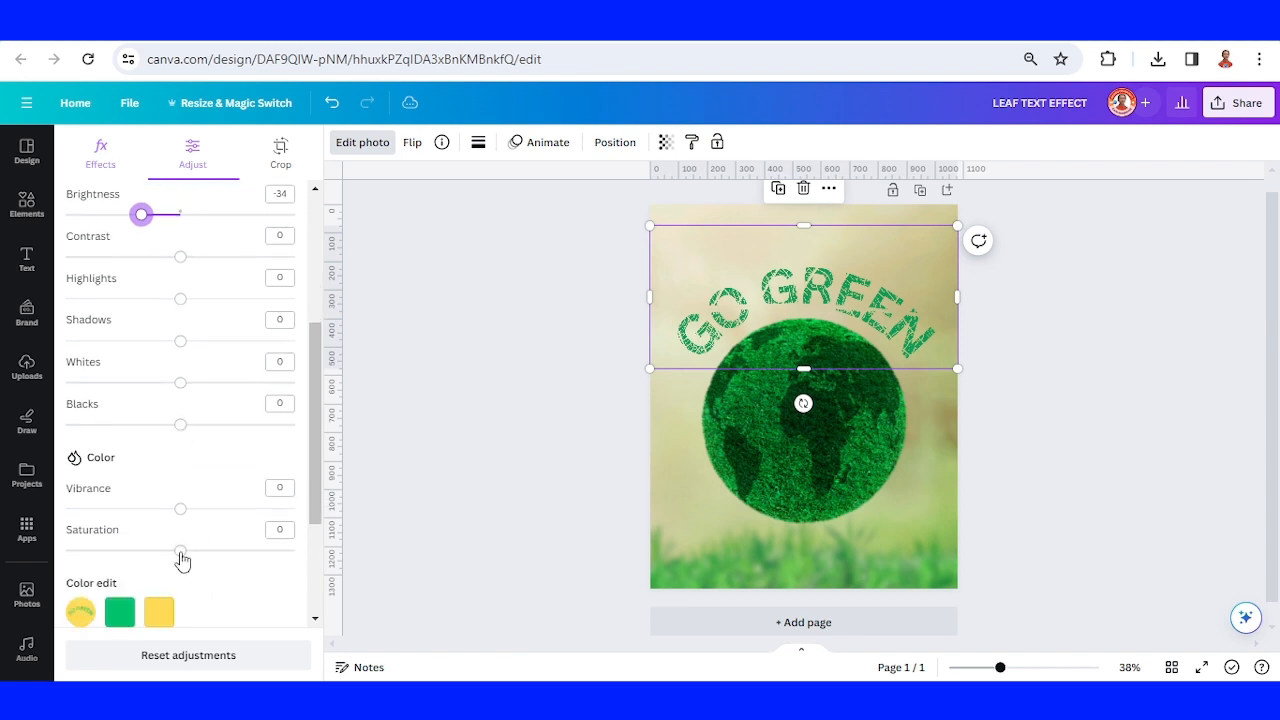
drag(180, 537, 222, 551)
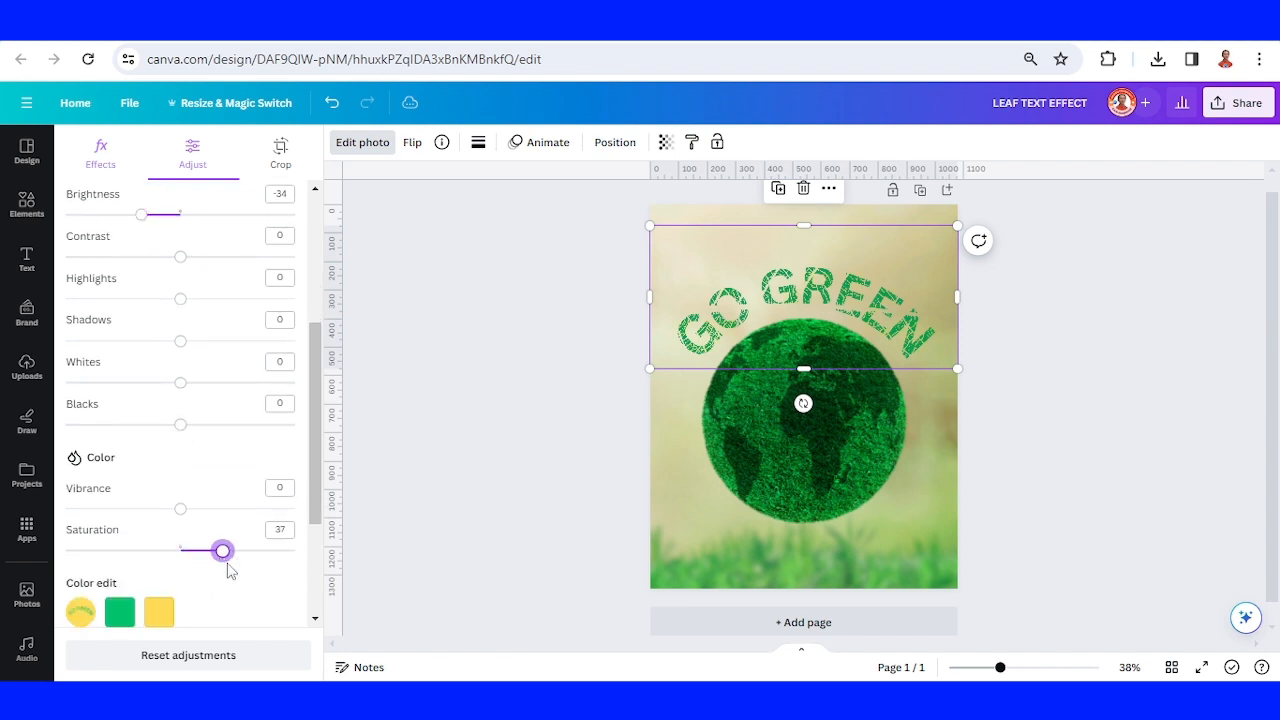